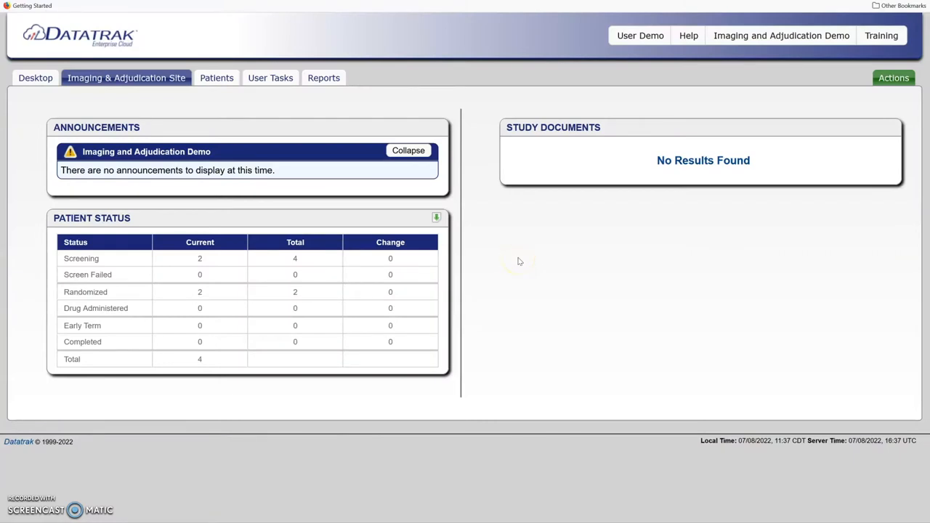
pyautogui.moveTo(519, 261)
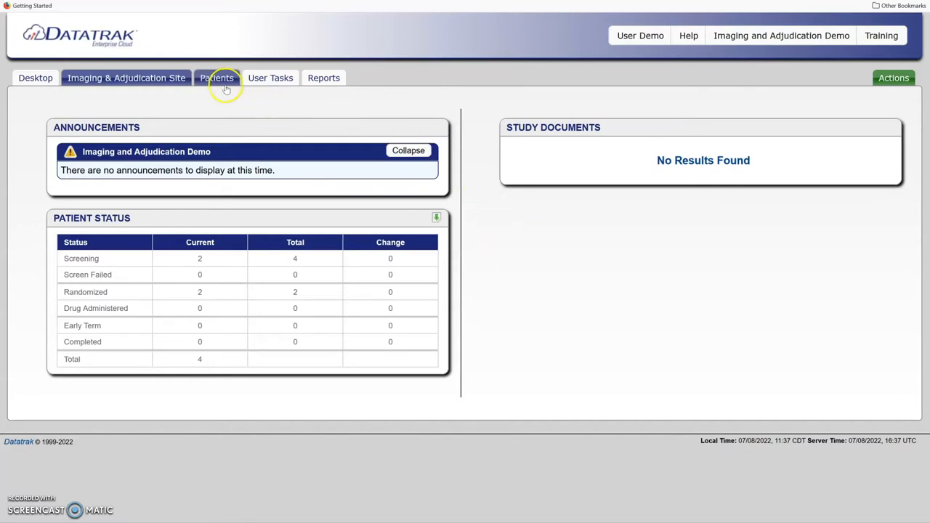
# Step: Show the Patients list with its four study patients, statuses and answer progress
pyautogui.click(216, 78)
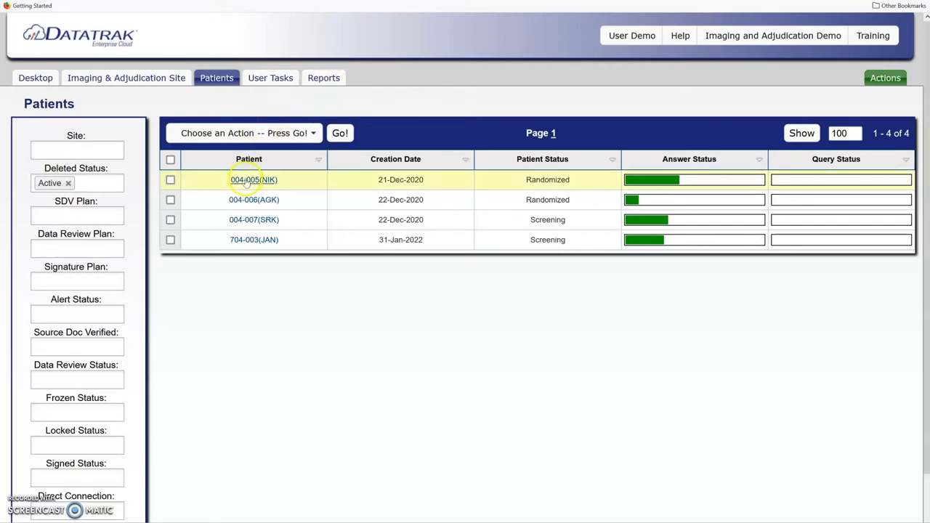
# Step: Open patient 004-005 and review its DUS Core Lab lesion answers and PSVR alerts
pyautogui.click(253, 180)
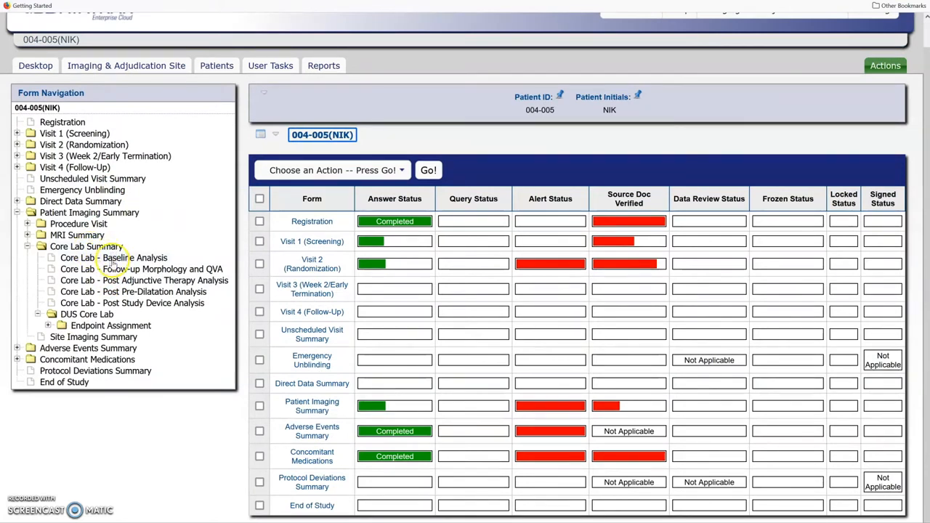
pyautogui.moveTo(113, 308)
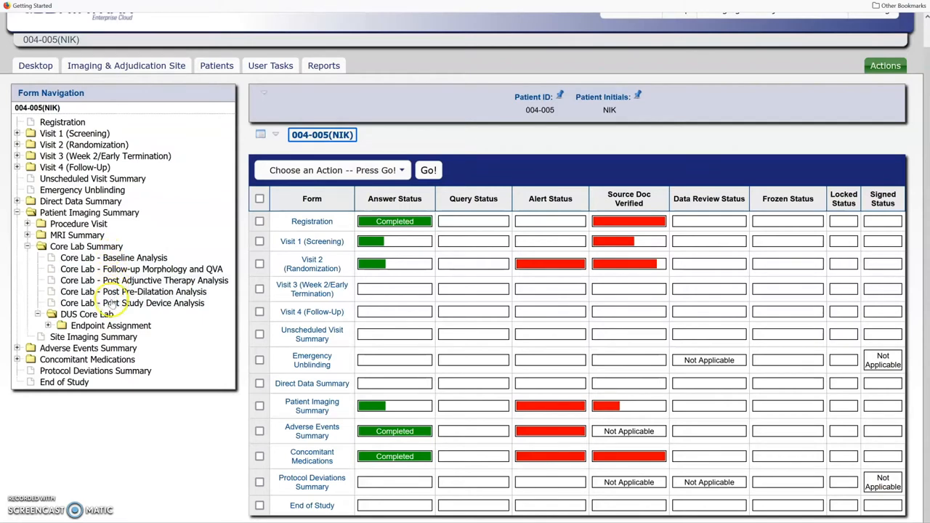
pyautogui.click(87, 314)
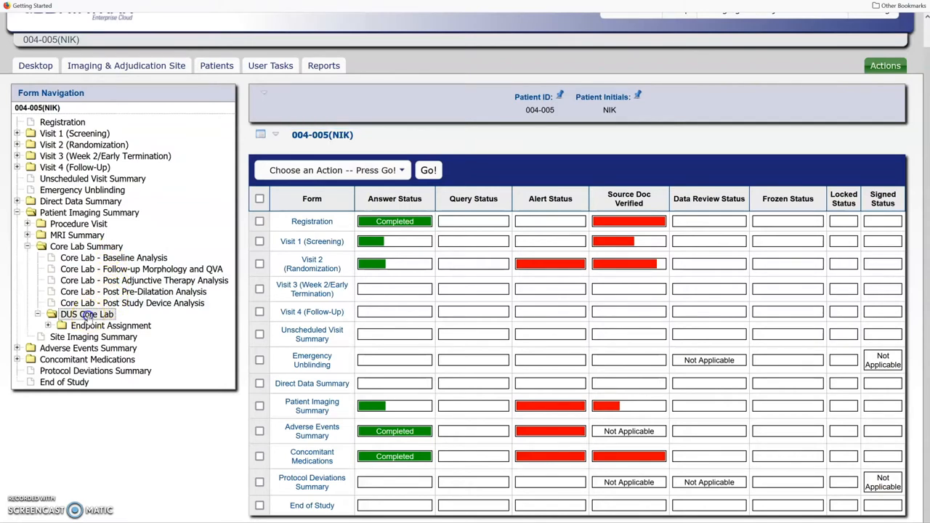
pyautogui.click(87, 314)
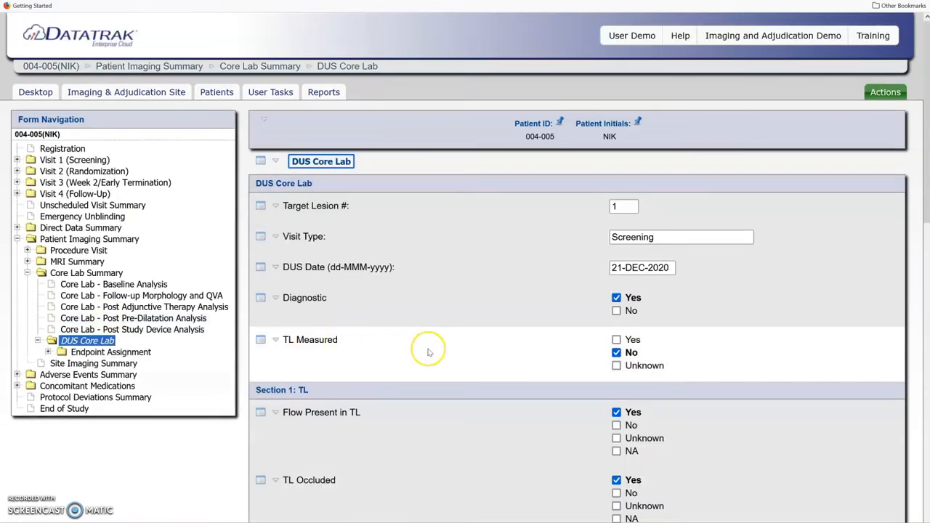
pyautogui.scroll(-3)
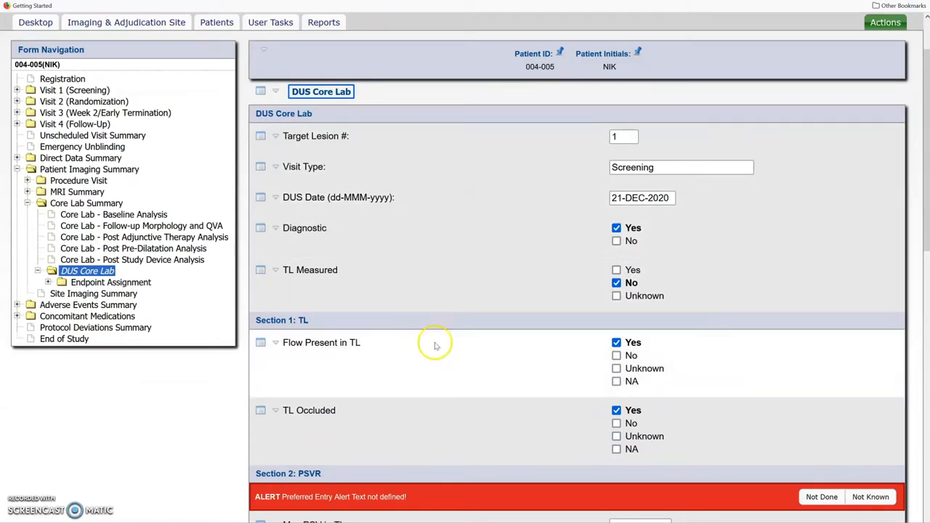
pyautogui.scroll(-3)
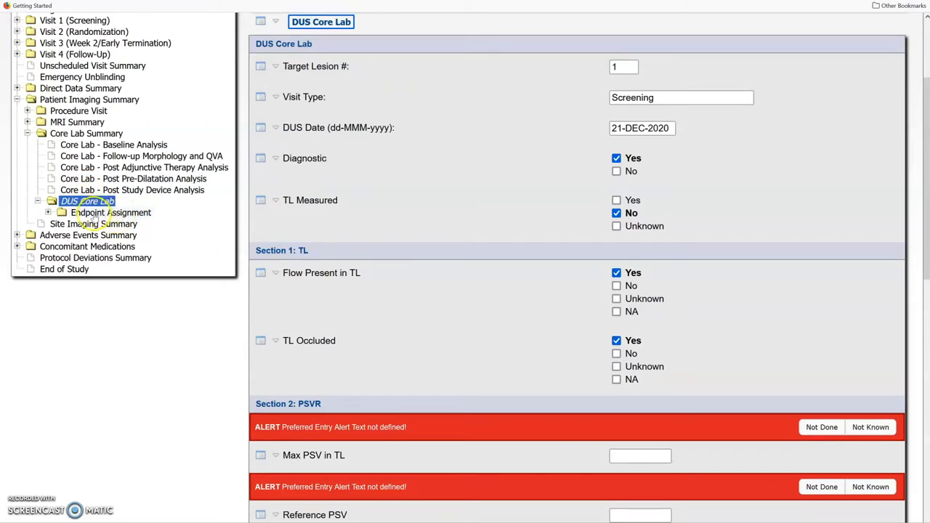
pyautogui.click(112, 212)
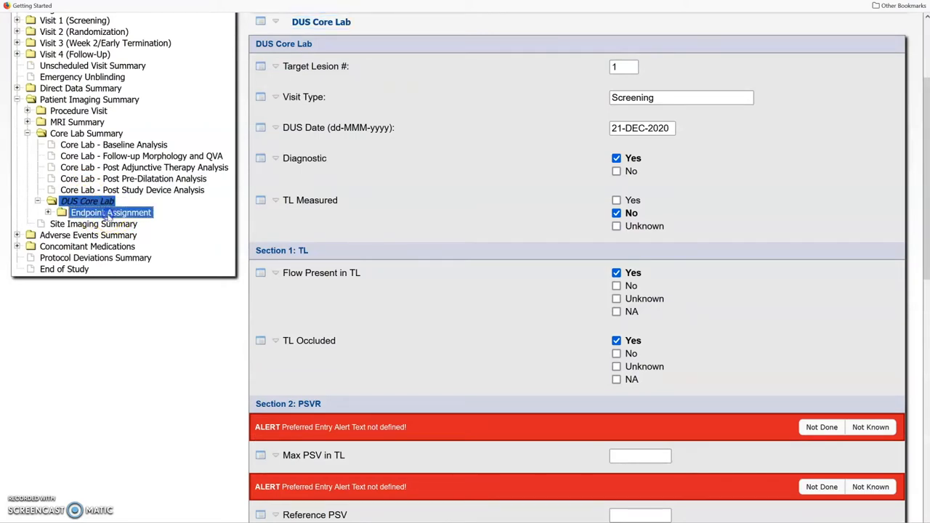
# Step: Review the Endpoint Assignment form: readers assigned, status Waiting for First Level Assessments
pyautogui.click(110, 212)
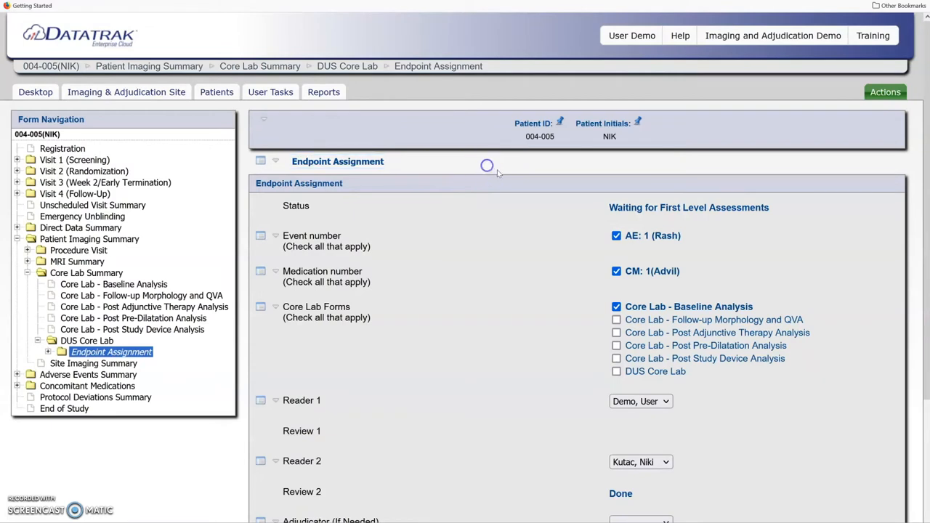
pyautogui.moveTo(822, 135)
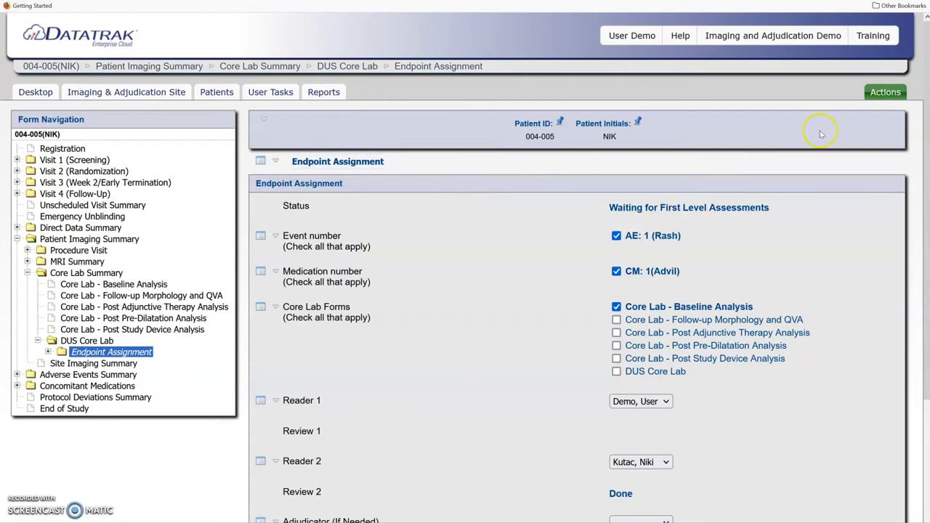
pyautogui.click(885, 92)
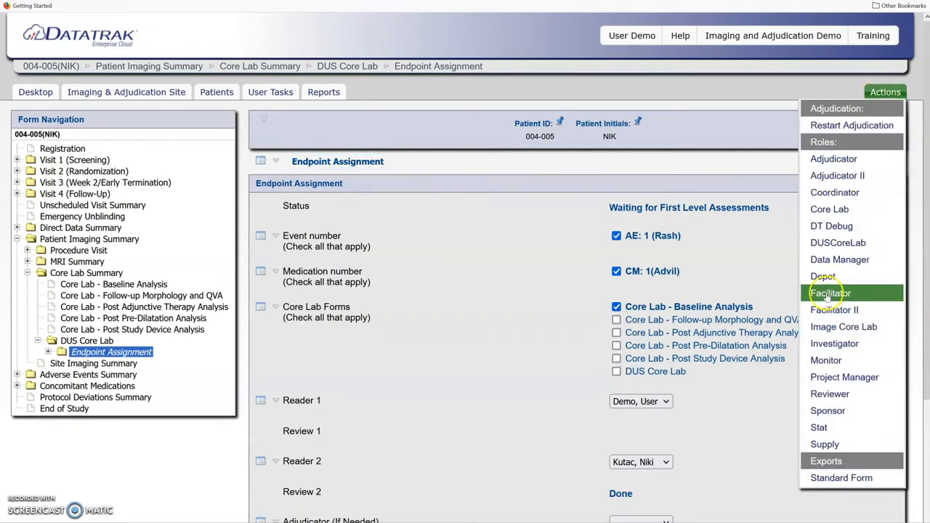
pyautogui.moveTo(841, 293)
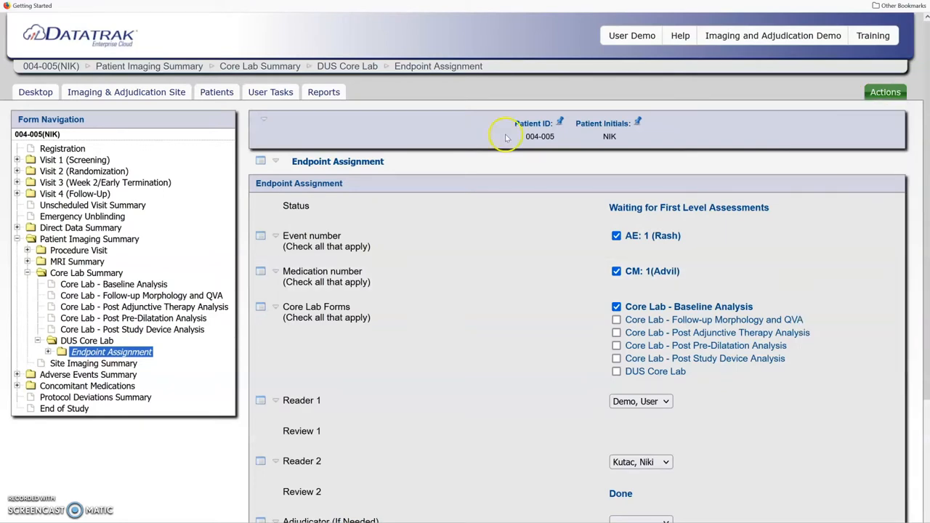
pyautogui.moveTo(496, 168)
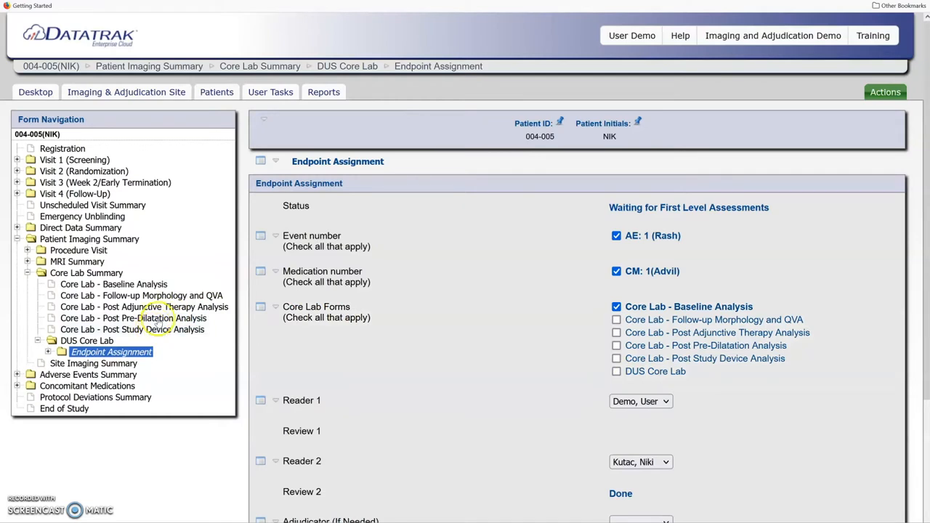
pyautogui.moveTo(157, 284)
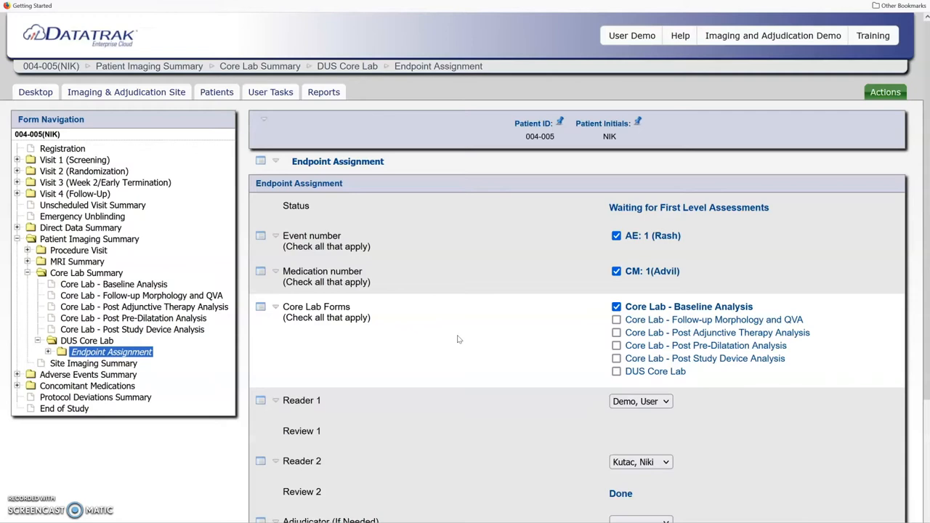
pyautogui.scroll(-3)
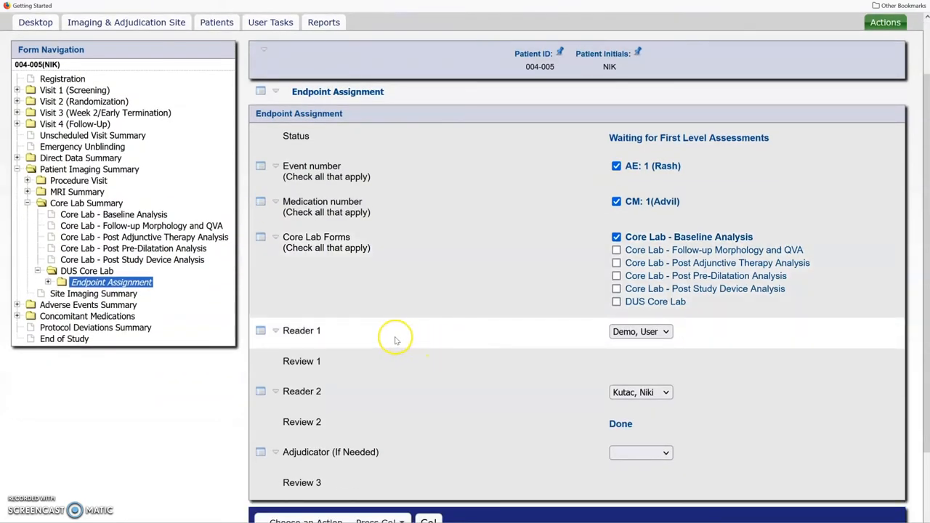
pyautogui.moveTo(405, 391)
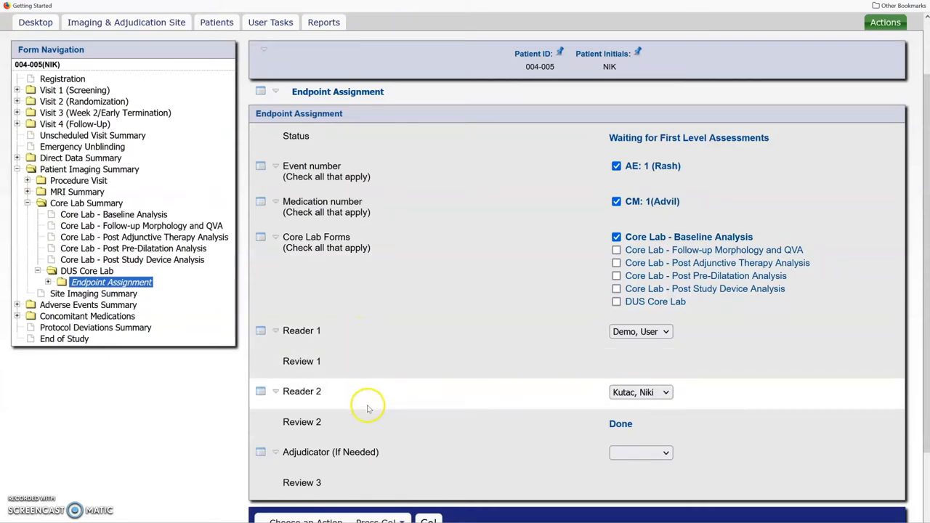
pyautogui.click(664, 331)
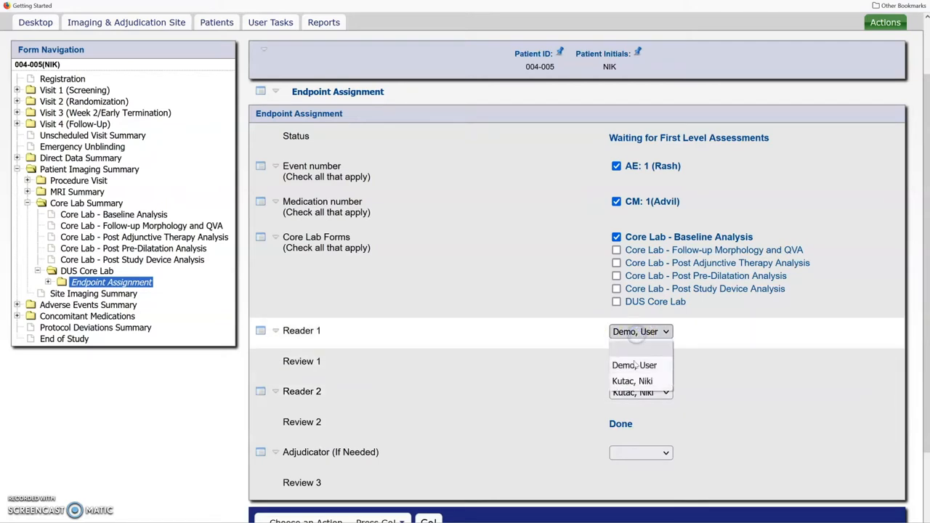
pyautogui.moveTo(632, 381)
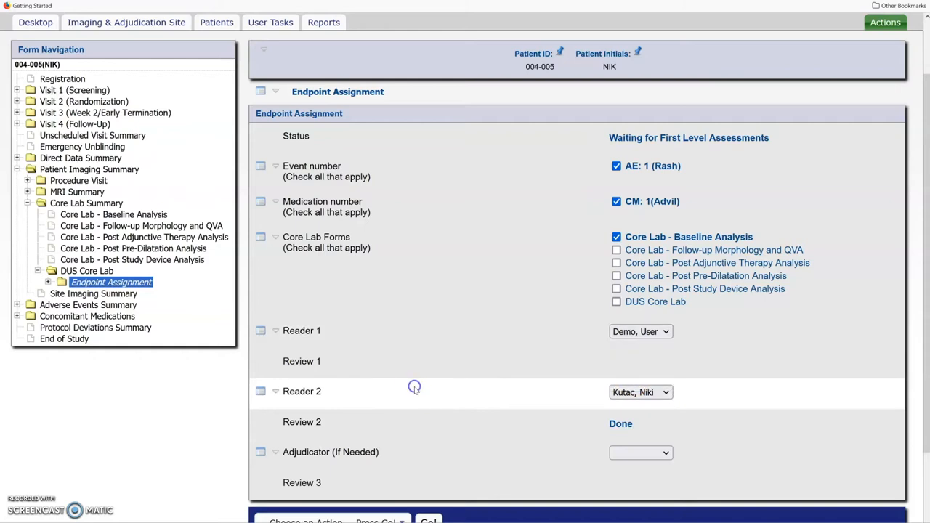
pyautogui.moveTo(423, 384)
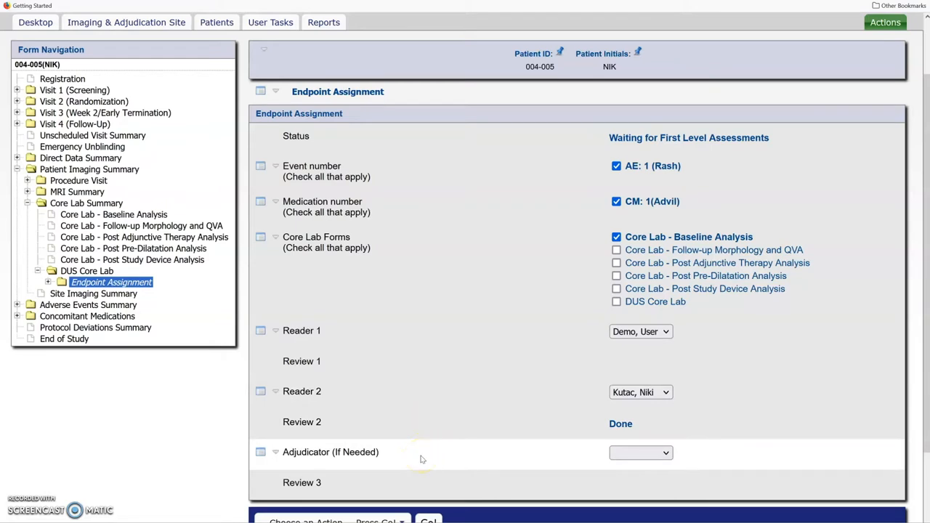
pyautogui.moveTo(420, 458)
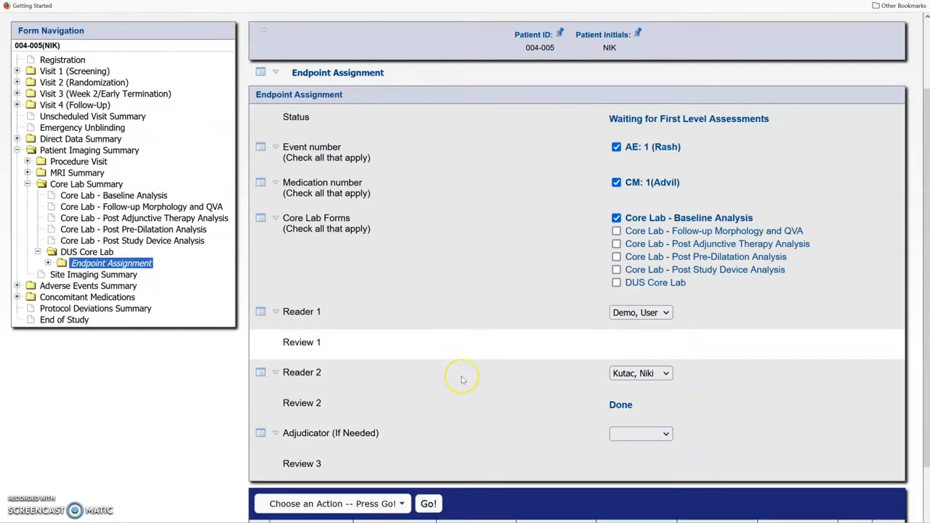
pyautogui.scroll(-3)
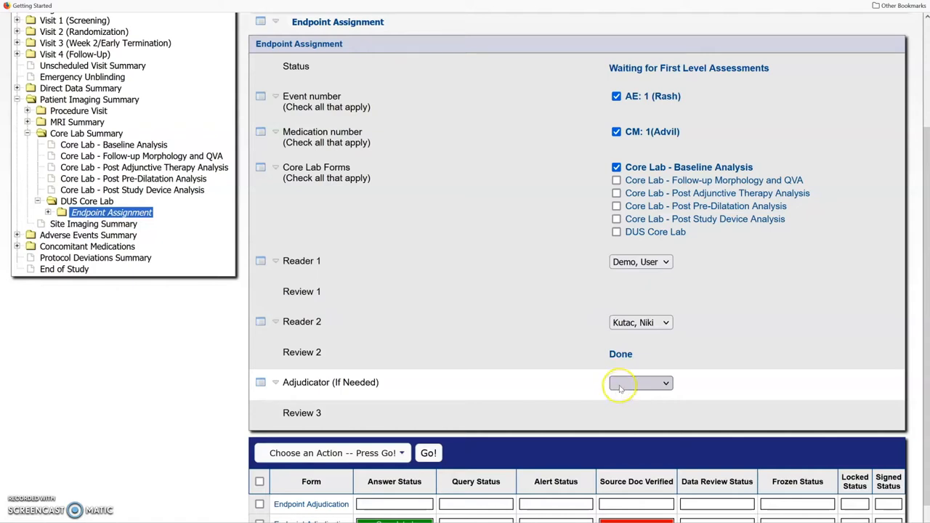
# Step: Assign an adjudicator with reason for change 'Demo', check the data and save
pyautogui.click(663, 383)
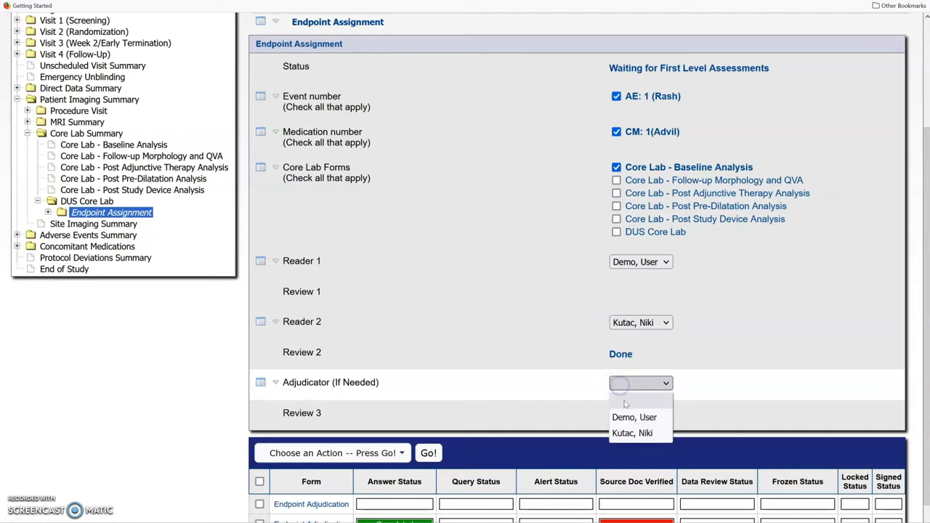
pyautogui.click(634, 417)
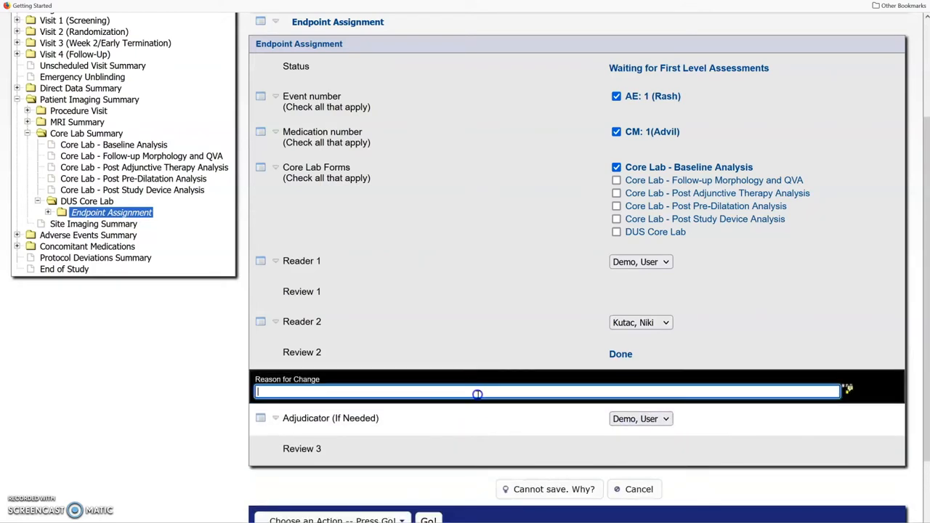
pyautogui.write('Demo')
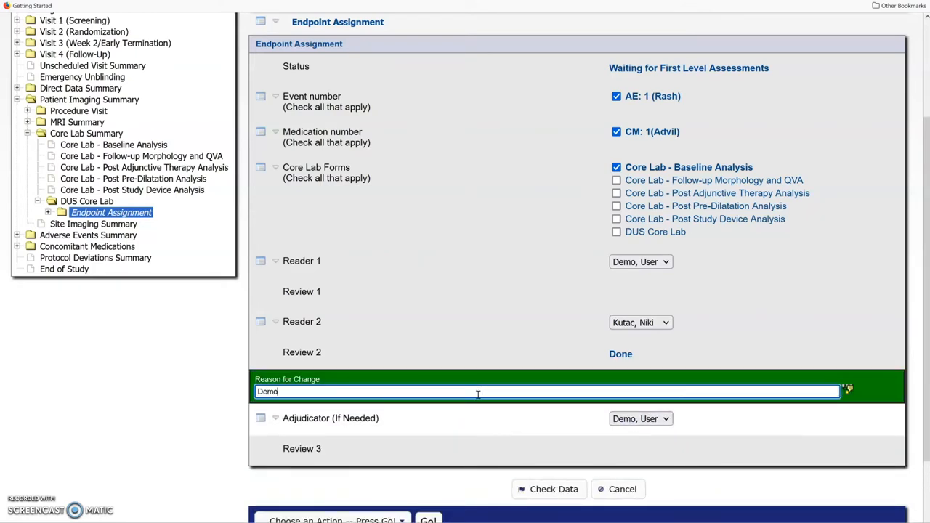
pyautogui.click(549, 489)
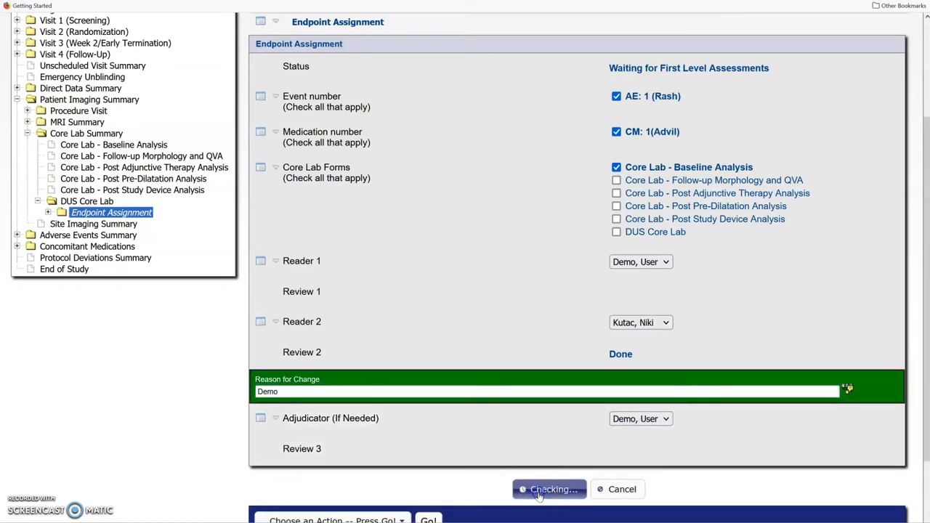
pyautogui.click(549, 489)
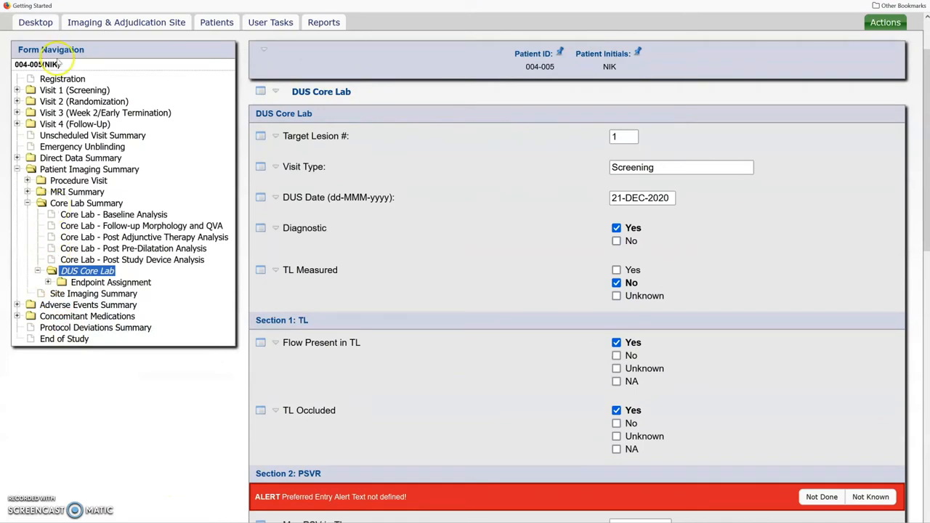
# Step: Expand Endpoint Assignment to reveal its Endpoint Adjudication and Outcome forms
pyautogui.click(48, 282)
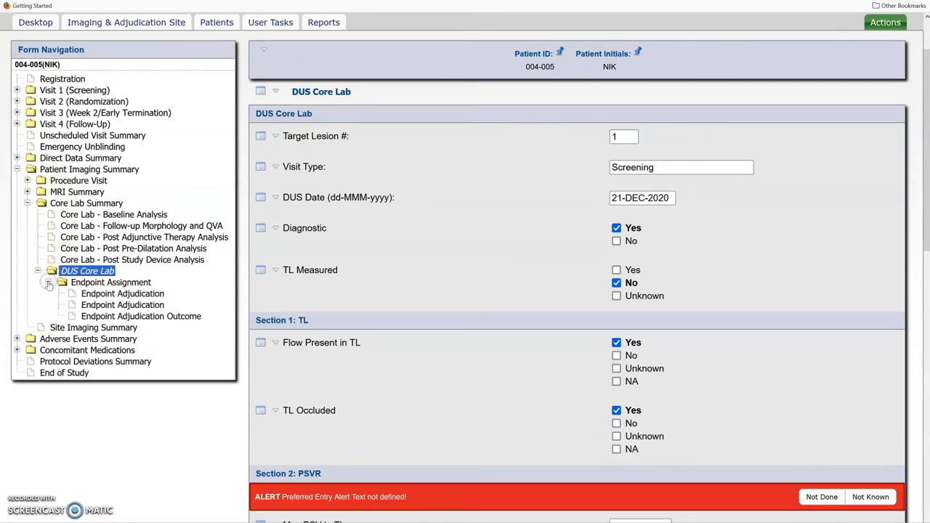
pyautogui.moveTo(112, 293)
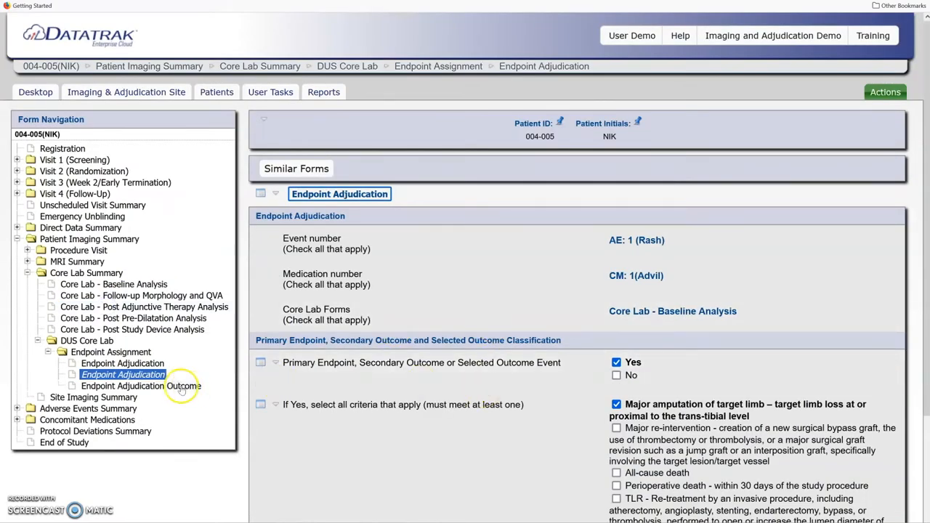
pyautogui.click(140, 386)
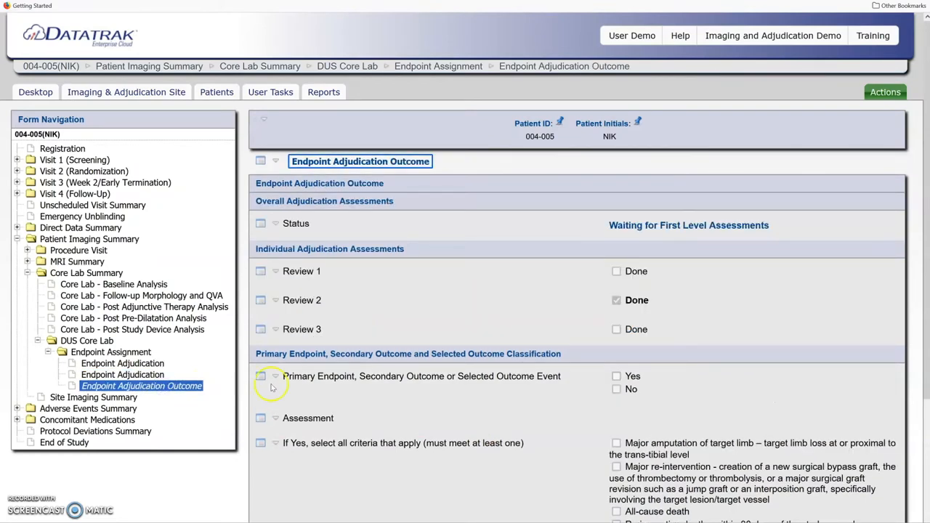
pyautogui.moveTo(538, 325)
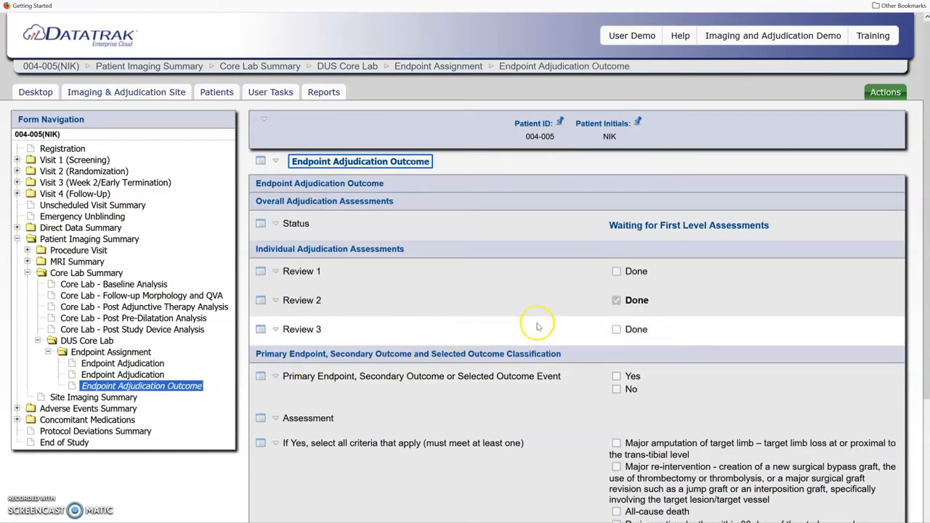
pyautogui.moveTo(607, 173)
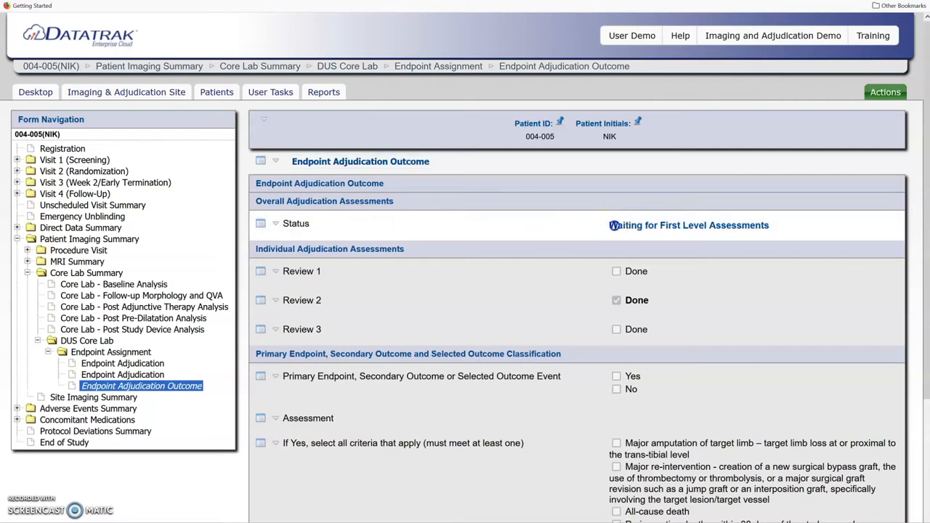
pyautogui.moveTo(771, 227)
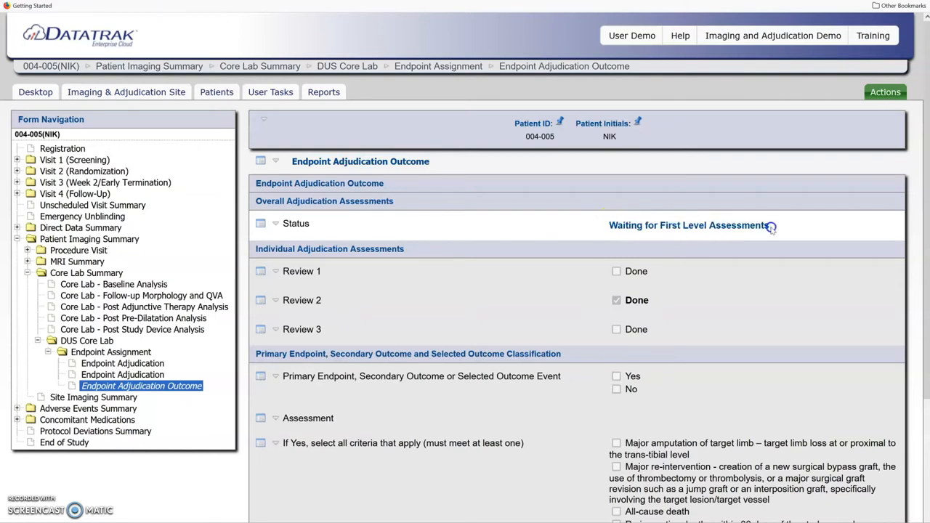
pyautogui.doubleClick(687, 226)
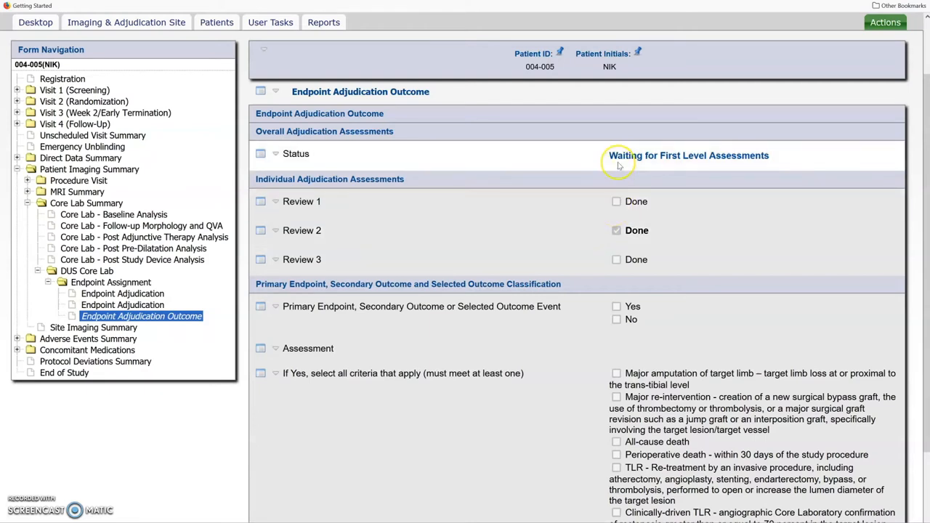
pyautogui.moveTo(618, 160)
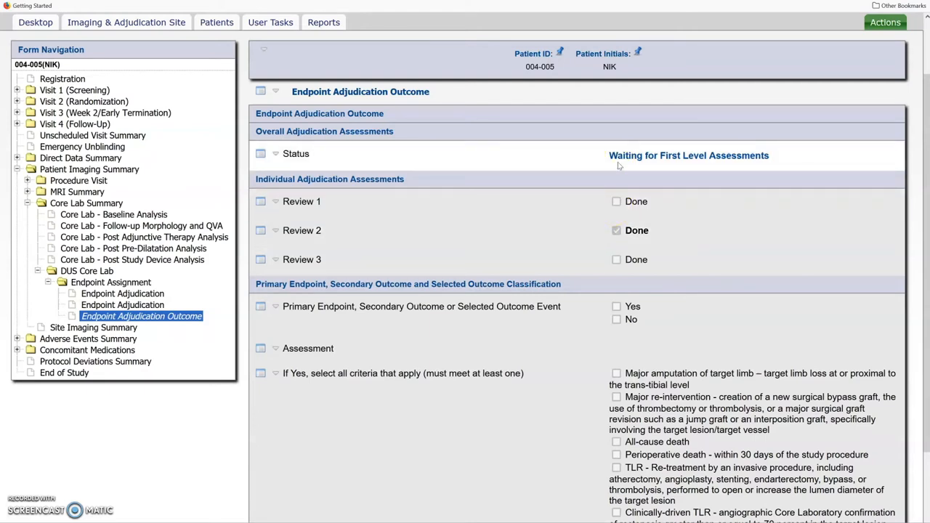
pyautogui.click(617, 231)
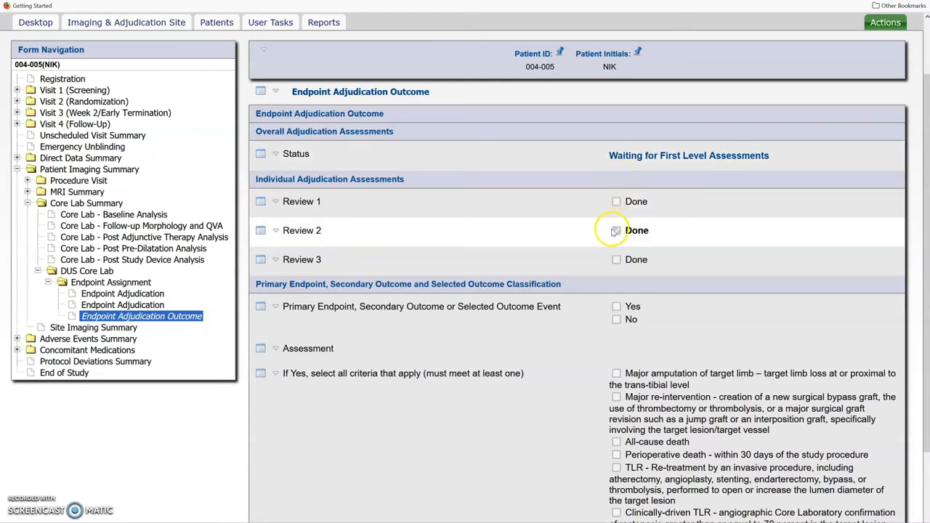
pyautogui.click(616, 230)
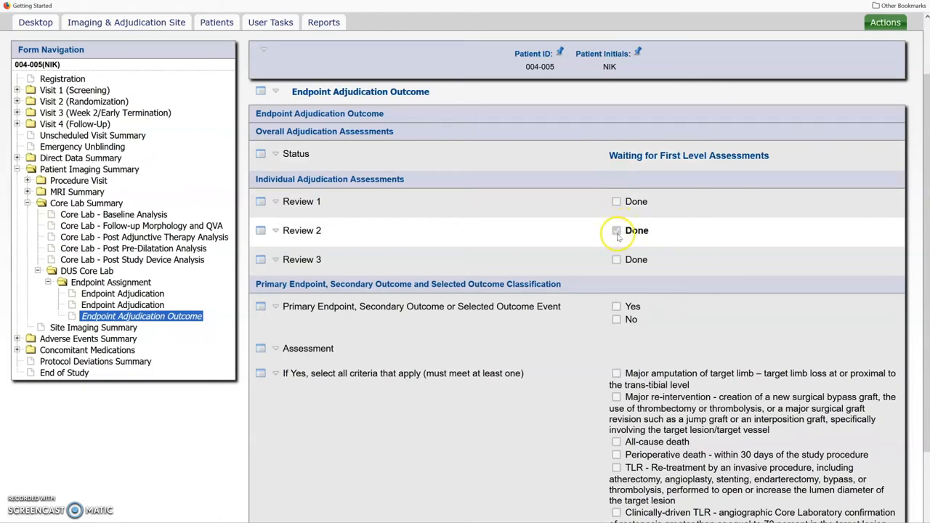
pyautogui.click(616, 230)
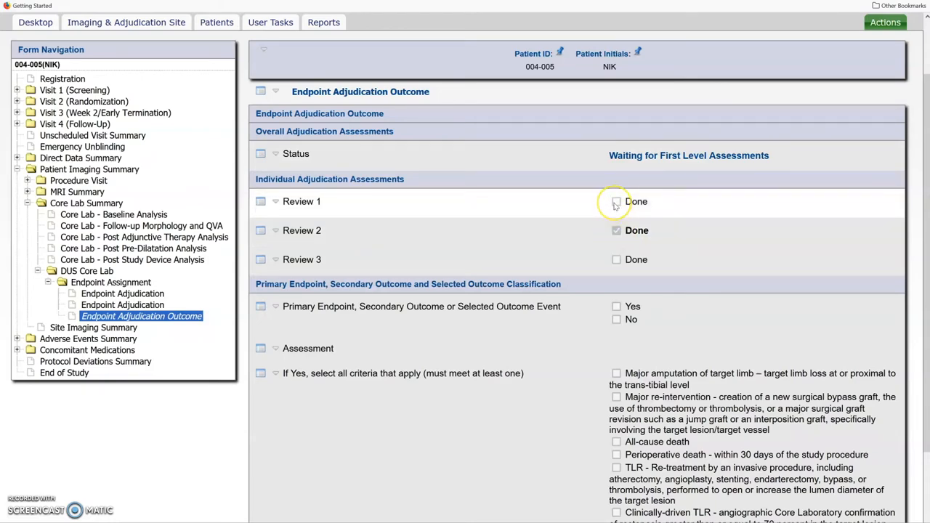
pyautogui.scroll(-3)
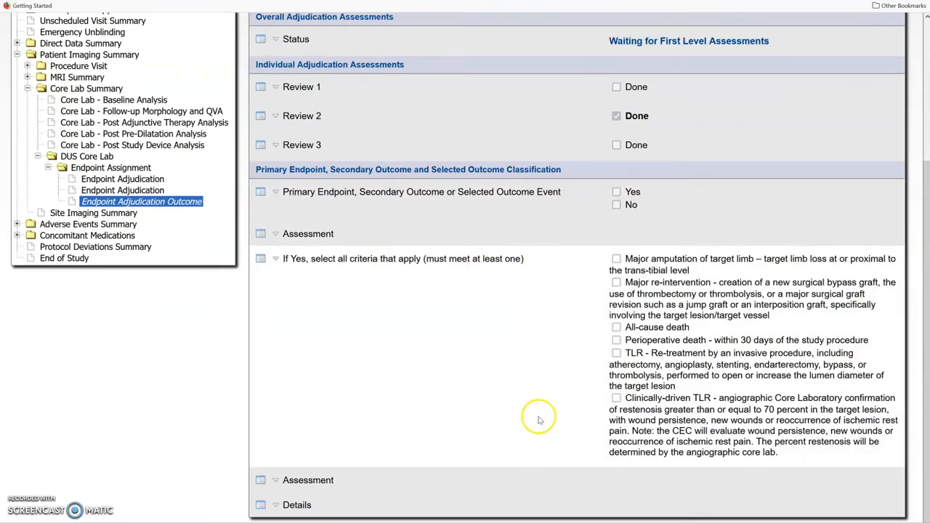
pyautogui.moveTo(465, 360)
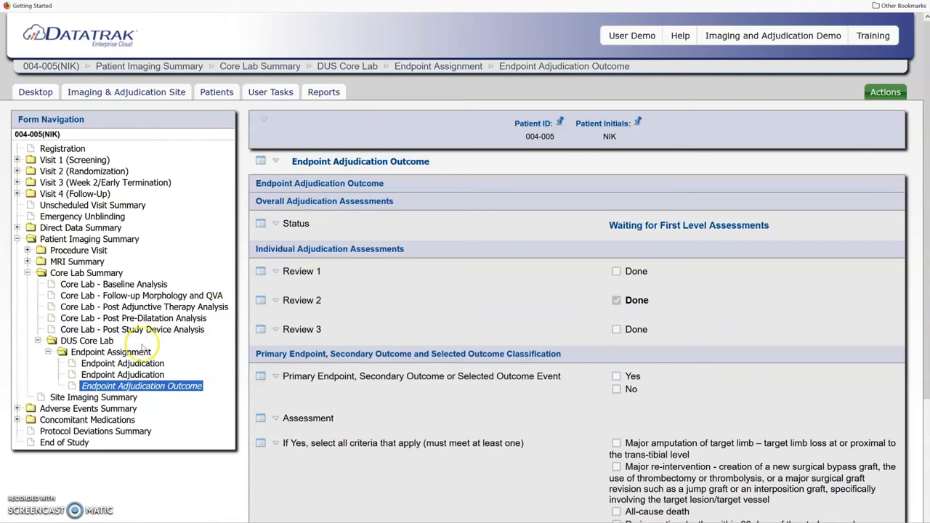
# Step: Reopen Endpoint Assignment, then go back to the Imaging & Adjudication Site home page
pyautogui.click(111, 351)
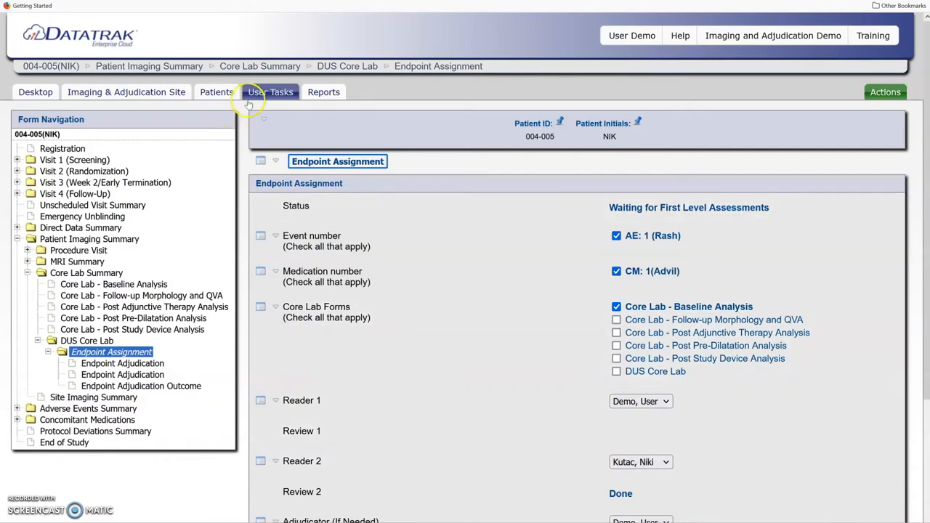
pyautogui.moveTo(267, 100)
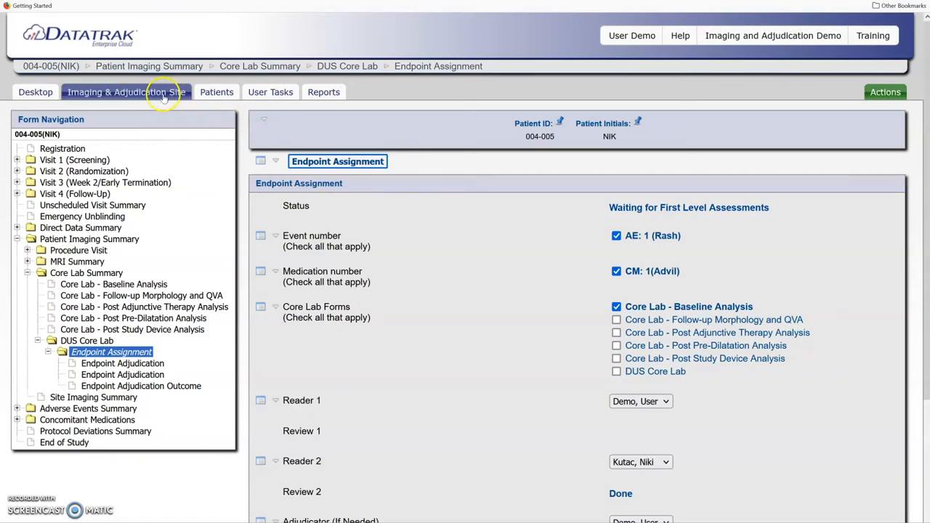
pyautogui.click(126, 92)
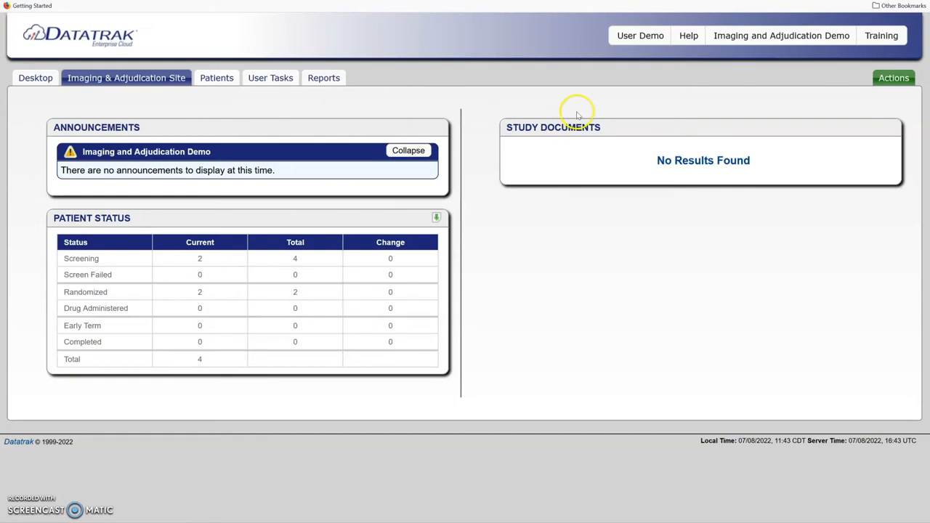
pyautogui.click(894, 77)
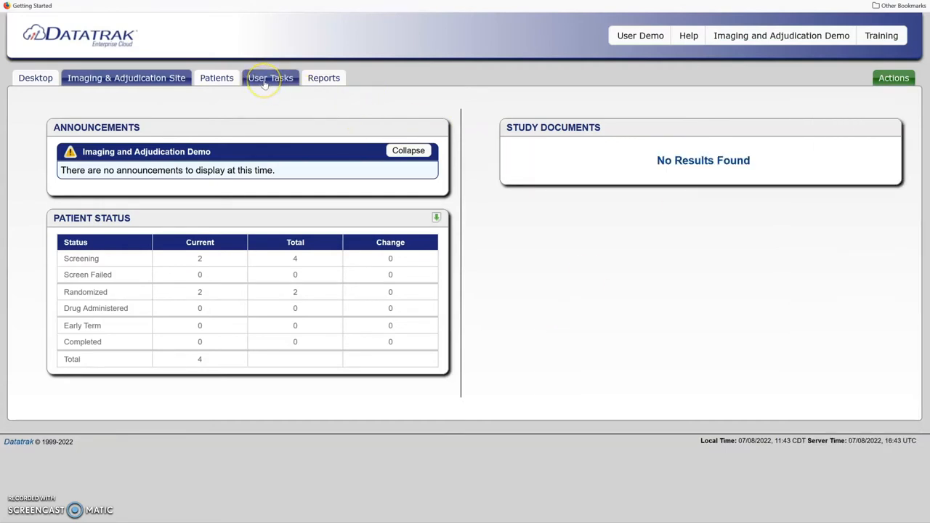
pyautogui.click(271, 77)
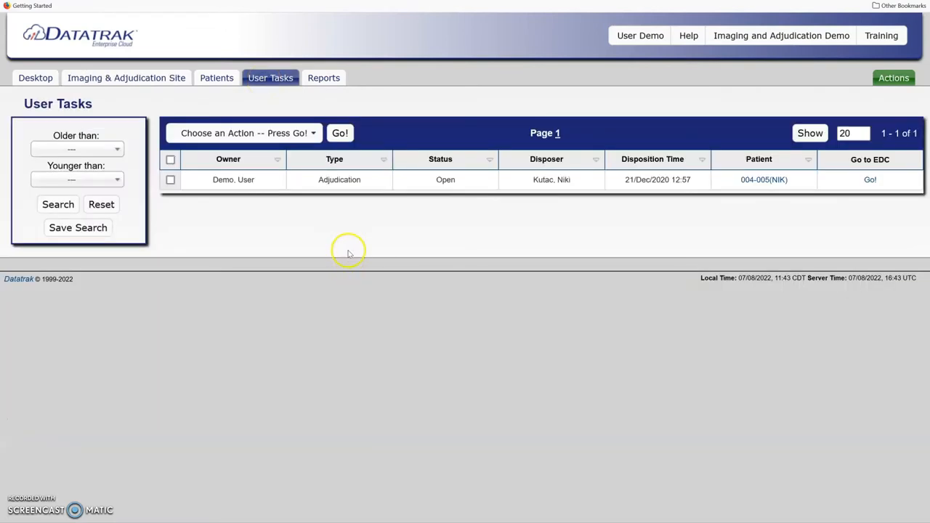
pyautogui.moveTo(265, 180)
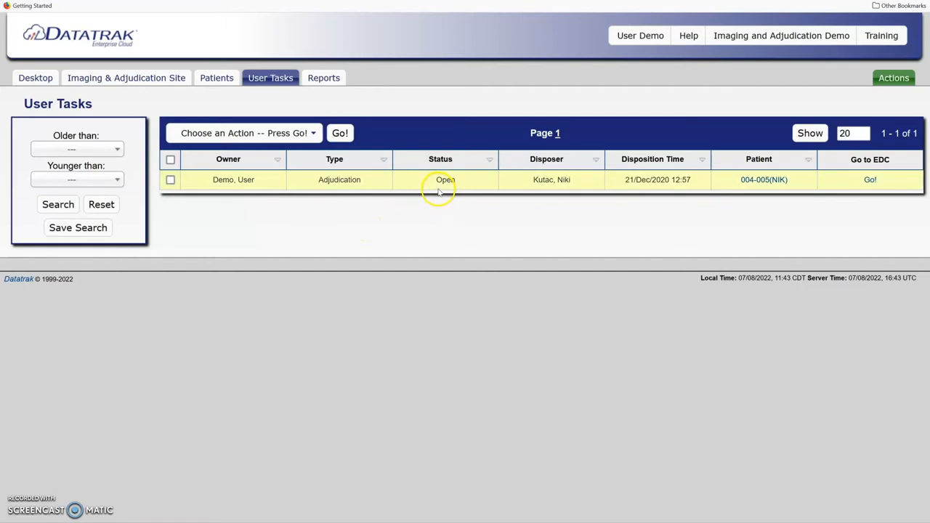
pyautogui.moveTo(764, 179)
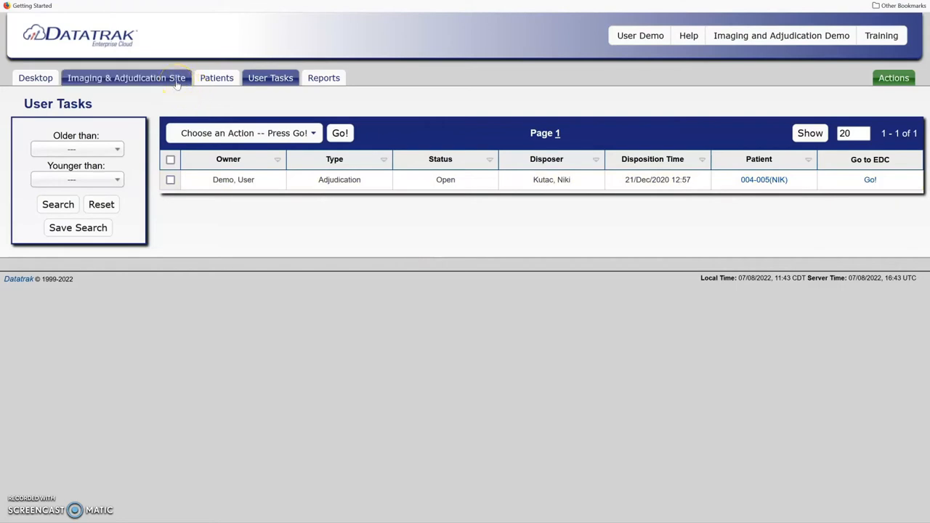
pyautogui.click(126, 78)
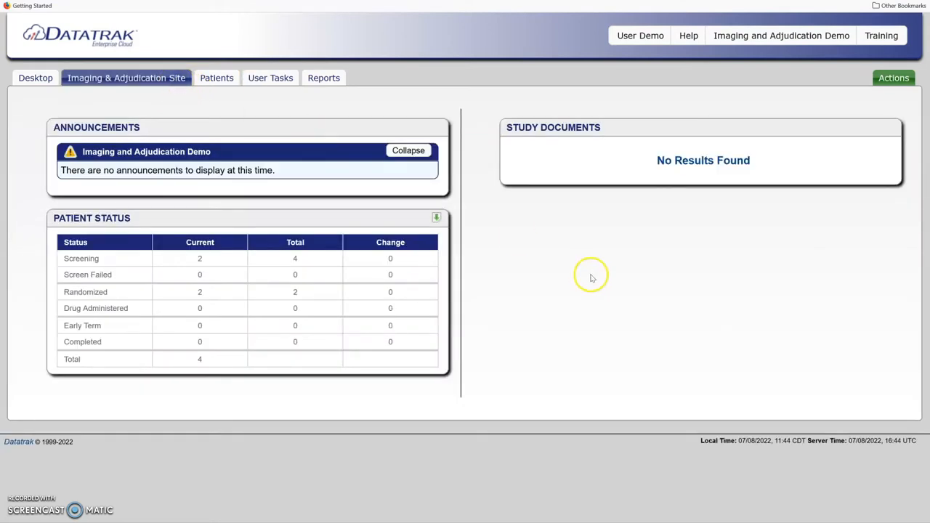
pyautogui.moveTo(591, 277)
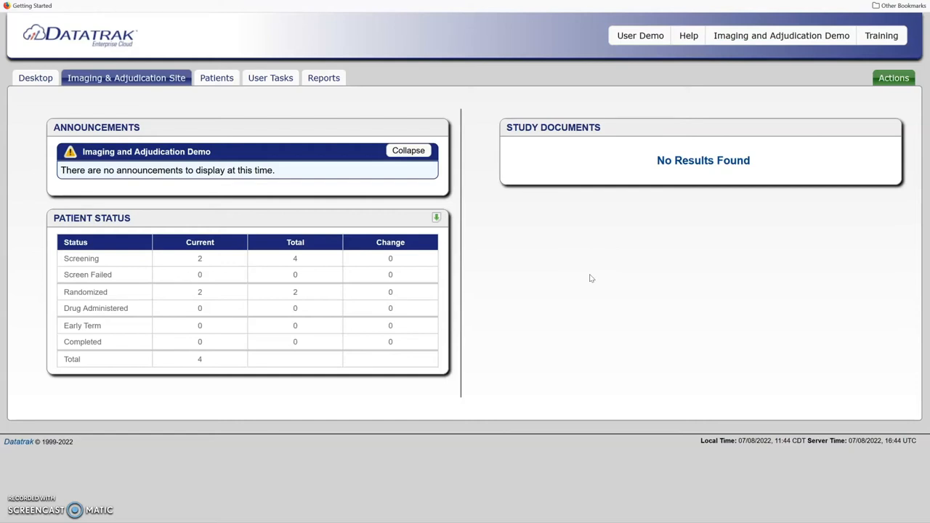
# Step: Move the Recent User Tasks widget from Hidden into the home page's Right Column
pyautogui.click(894, 78)
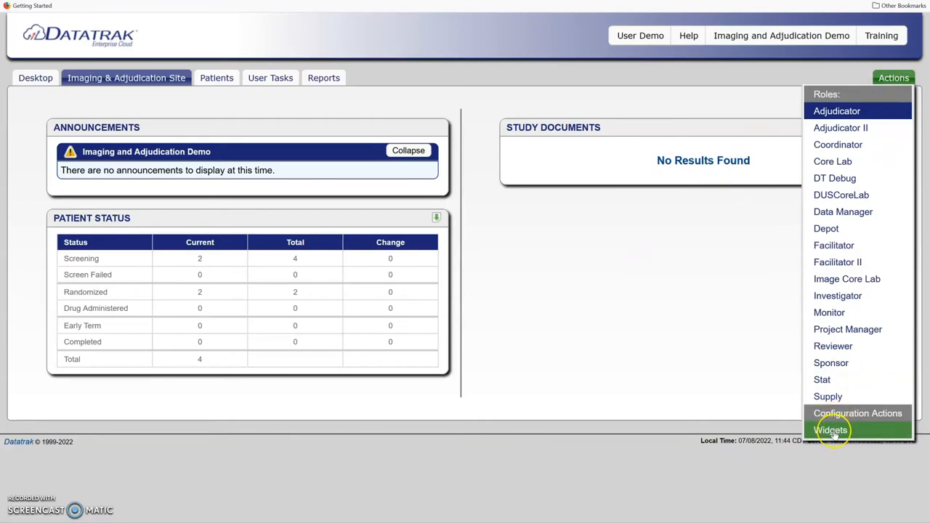
pyautogui.click(830, 429)
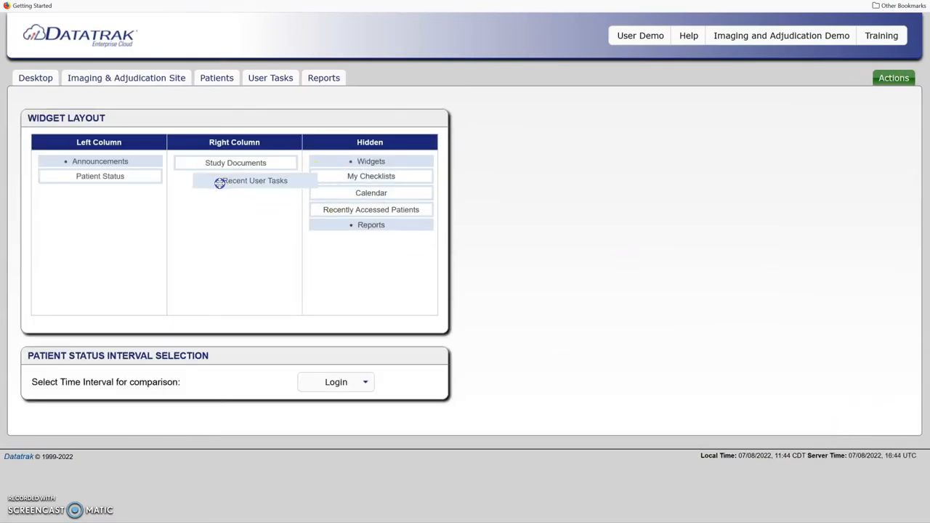
pyautogui.click(125, 77)
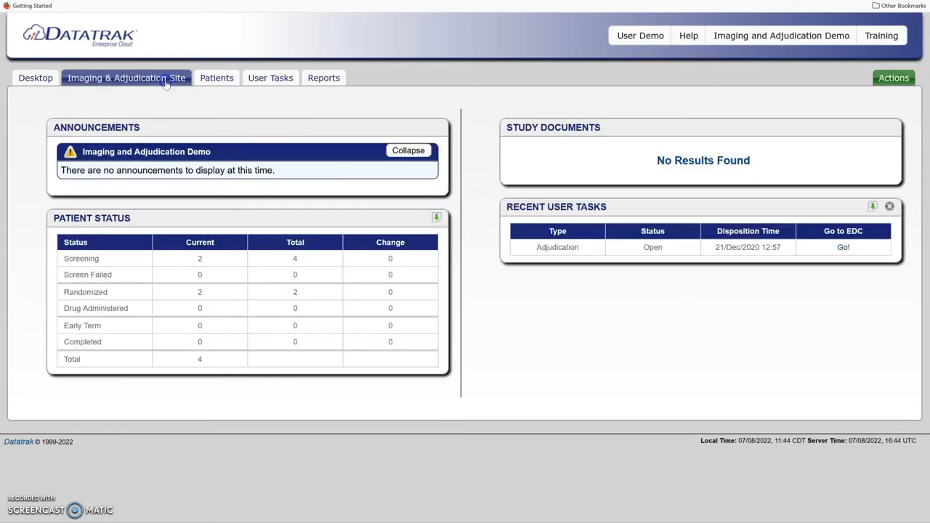
pyautogui.moveTo(543, 296)
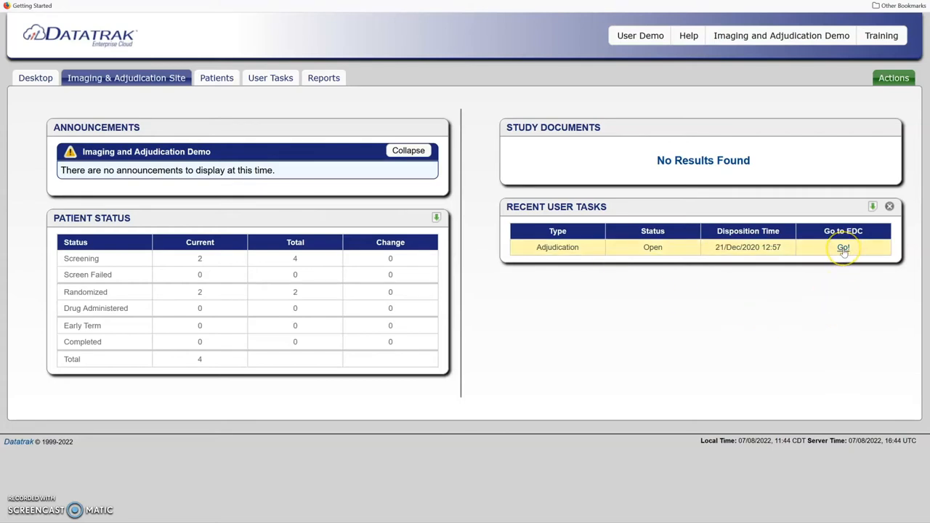
# Step: Follow the open adjudication task to patient 004-005's Endpoint Assignment form
pyautogui.click(844, 247)
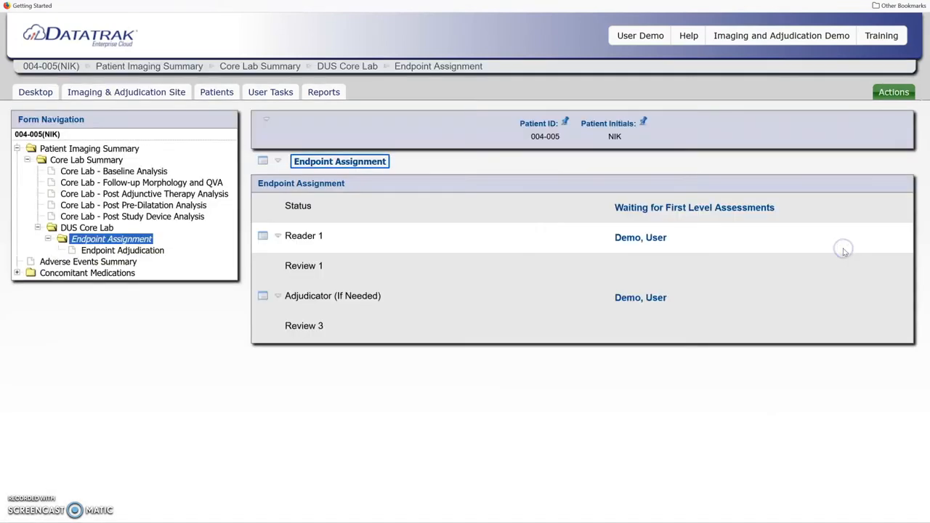
pyautogui.moveTo(844, 253)
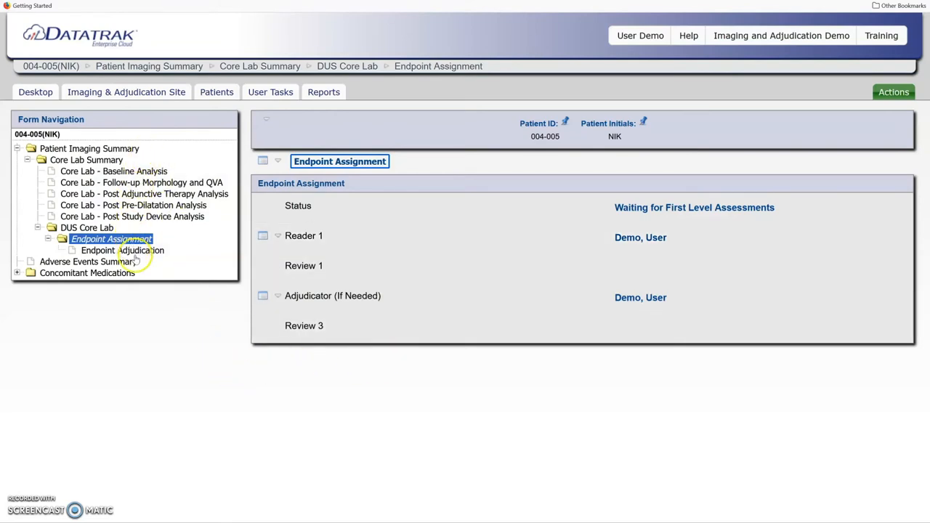
pyautogui.click(894, 92)
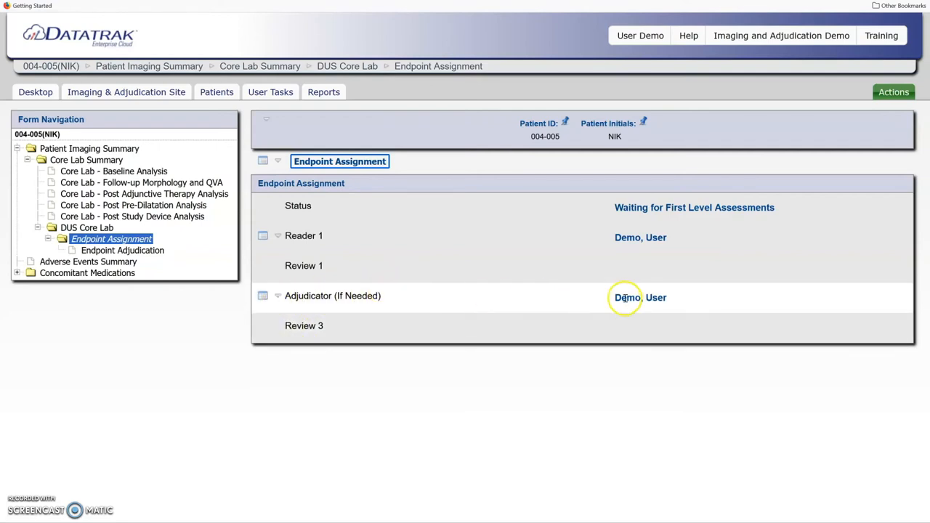
pyautogui.doubleClick(641, 298)
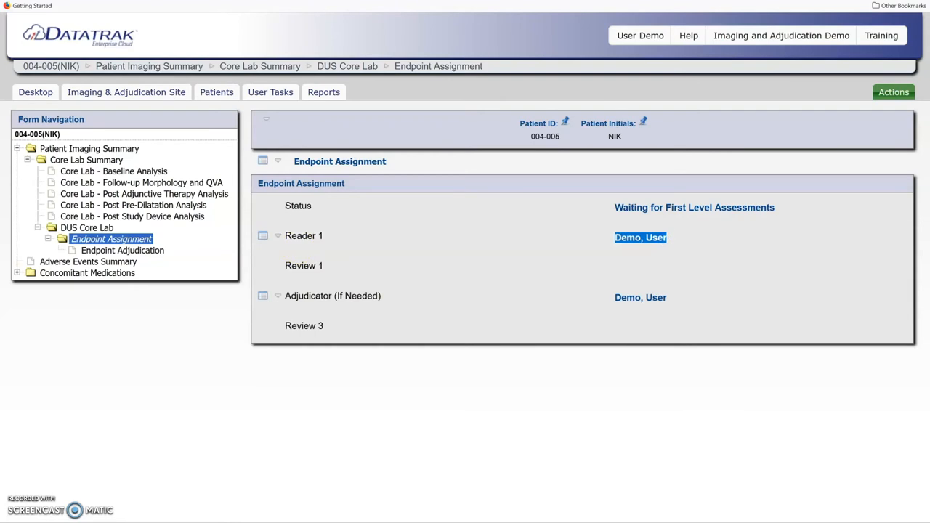
# Step: Record Yes for a primary endpoint event with major amputation of the target limb, and save
pyautogui.click(122, 250)
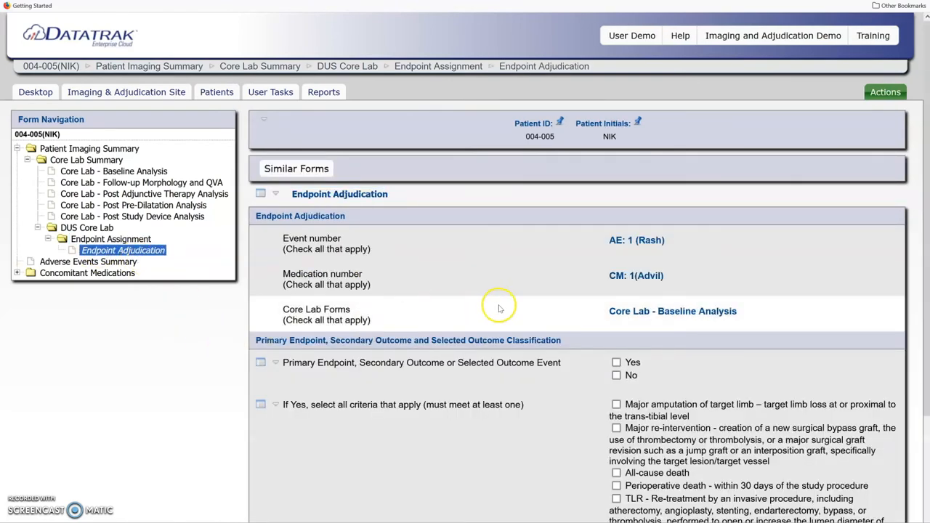
pyautogui.scroll(-3)
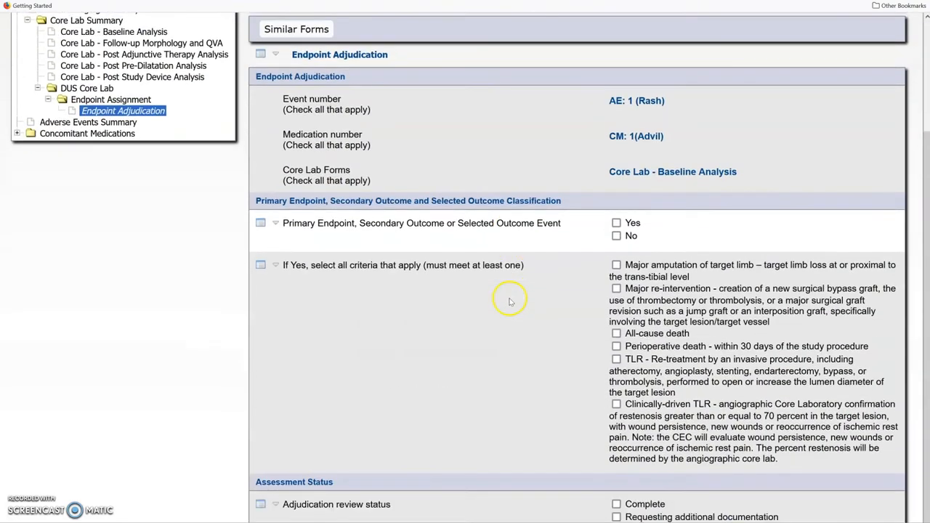
pyautogui.scroll(-3)
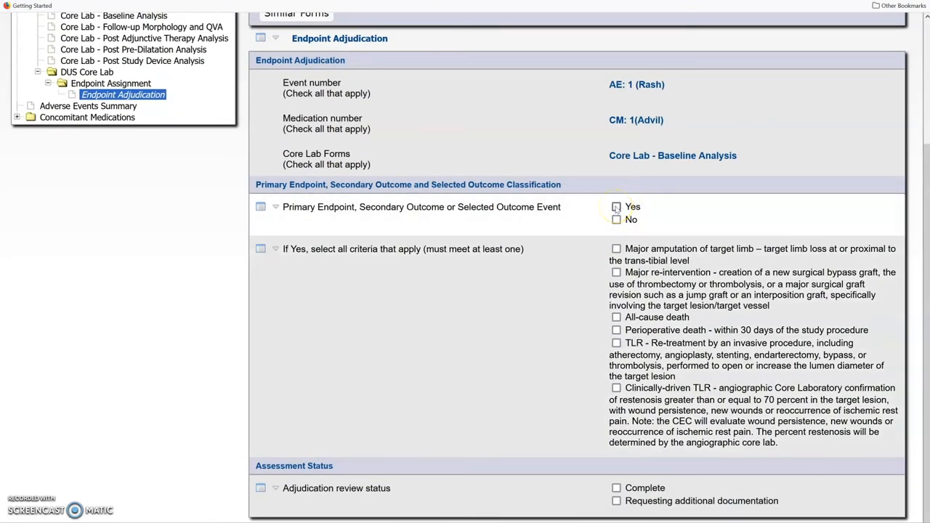
pyautogui.click(616, 206)
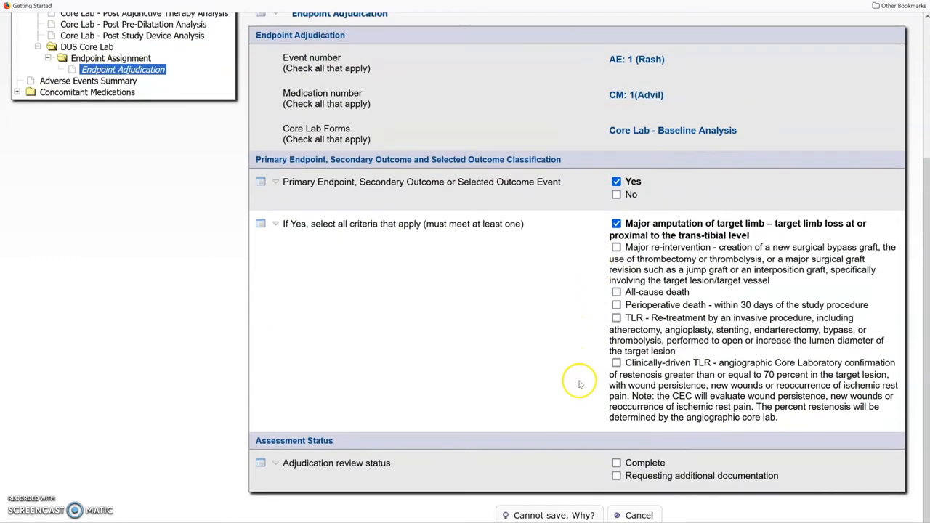
pyautogui.click(617, 462)
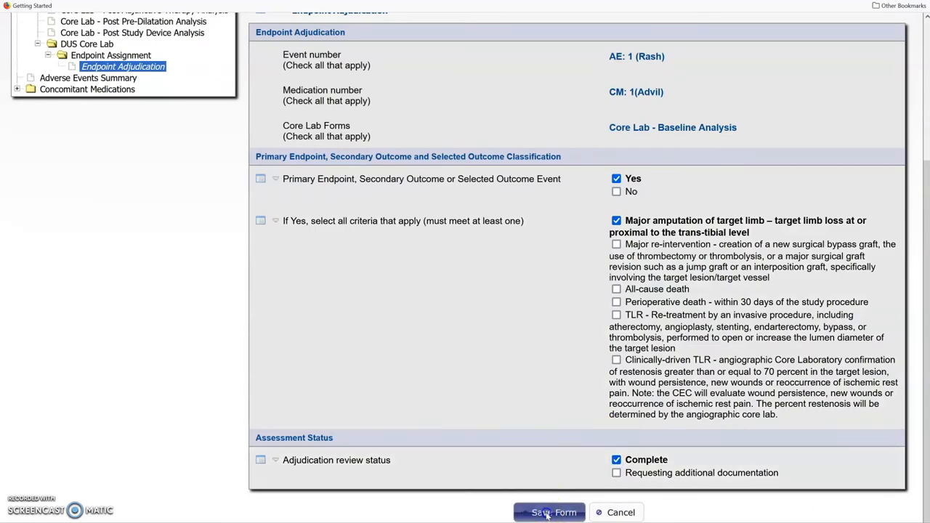
pyautogui.click(550, 512)
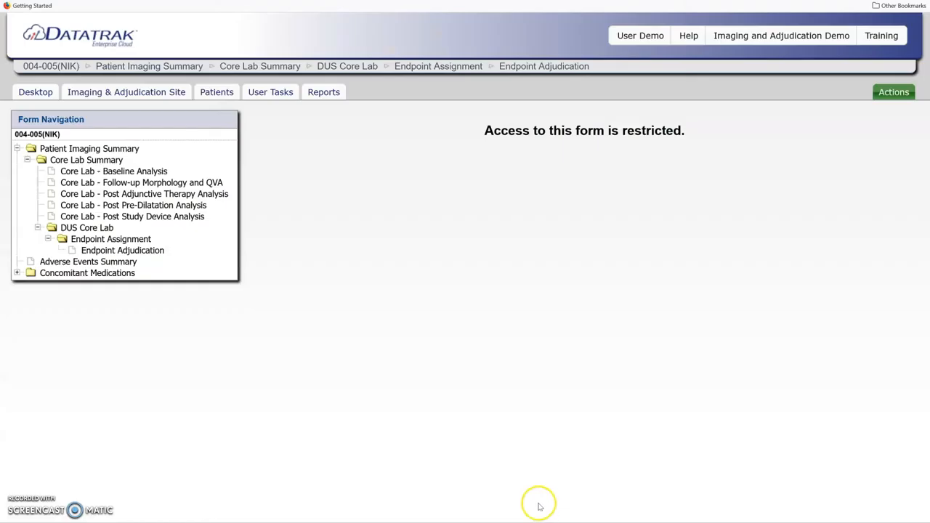
pyautogui.moveTo(474, 231)
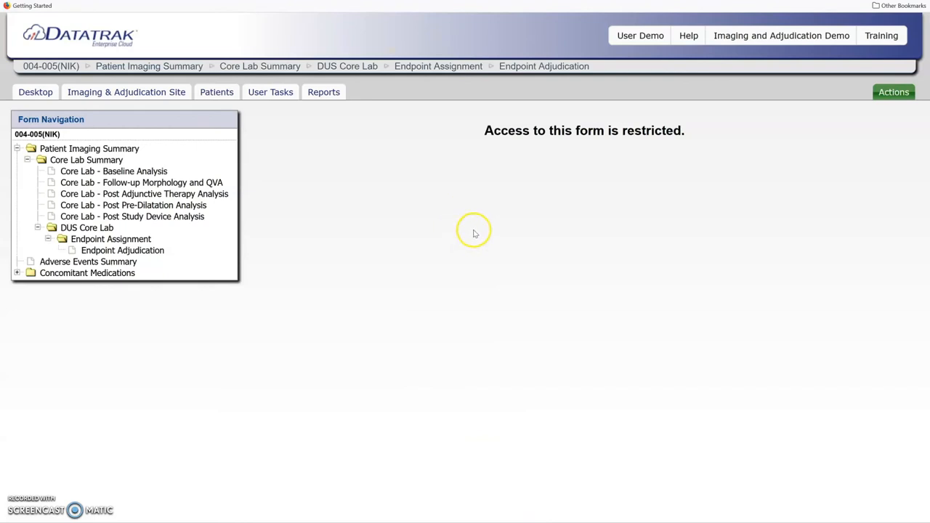
# Step: Switch role and view the Endpoint Adjudication Outcome: Completed With Two Assessments, Consensus
pyautogui.click(893, 92)
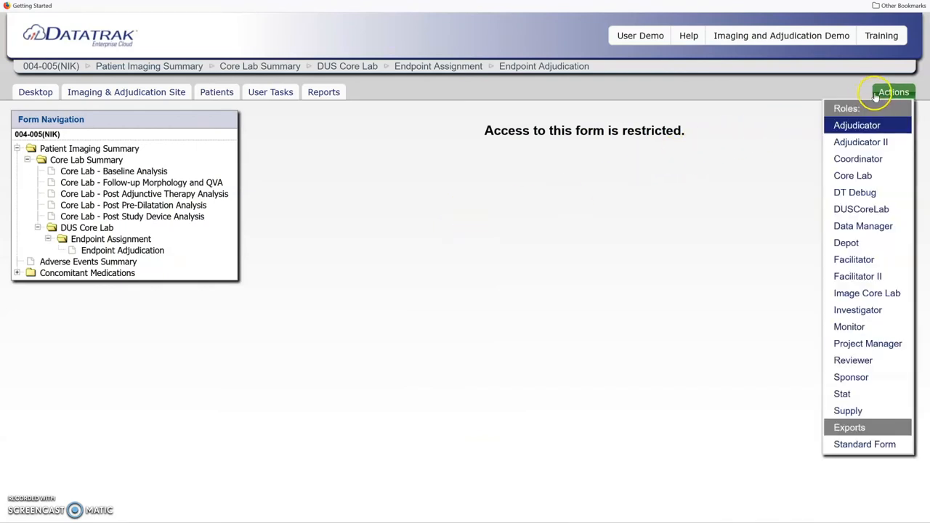
pyautogui.moveTo(854, 260)
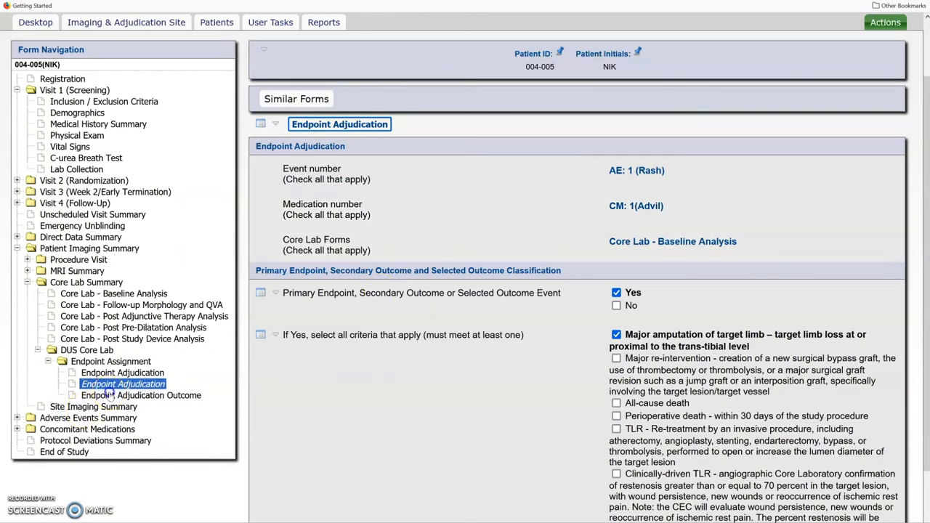
pyautogui.click(141, 395)
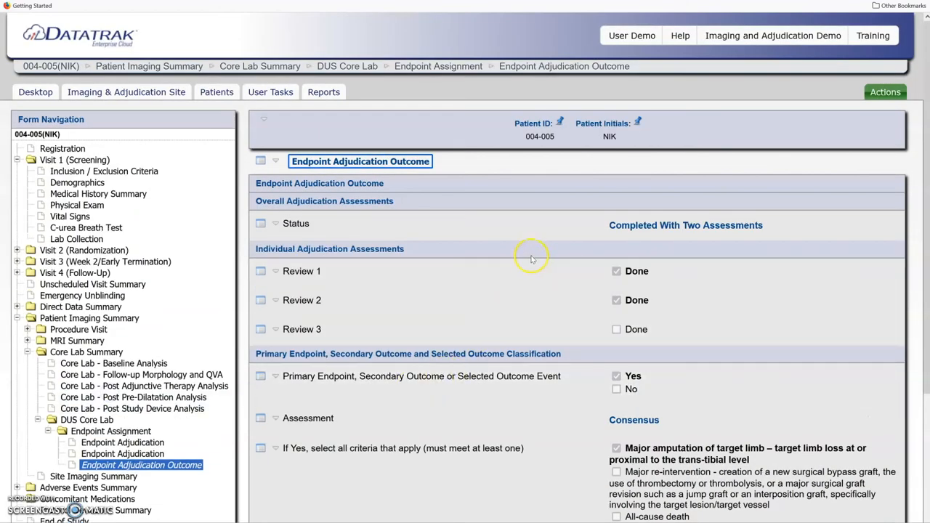
pyautogui.scroll(-3)
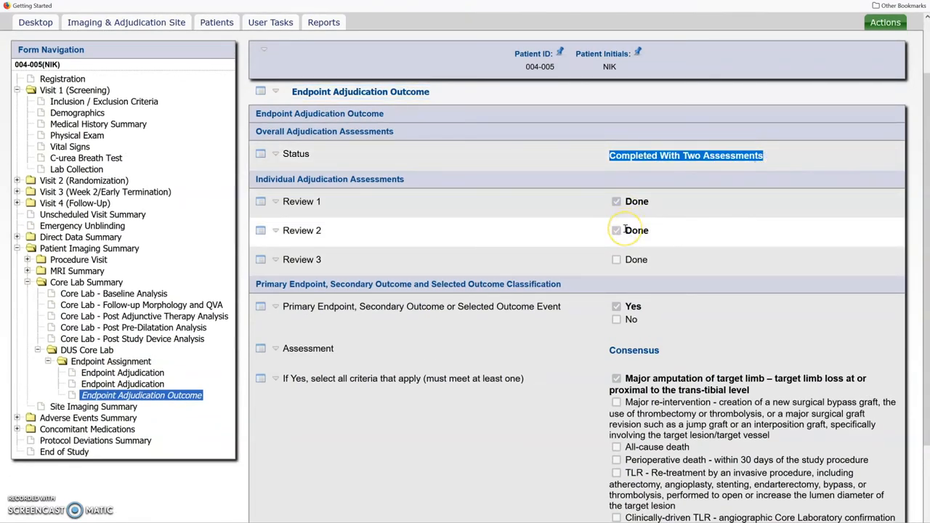
pyautogui.scroll(-3)
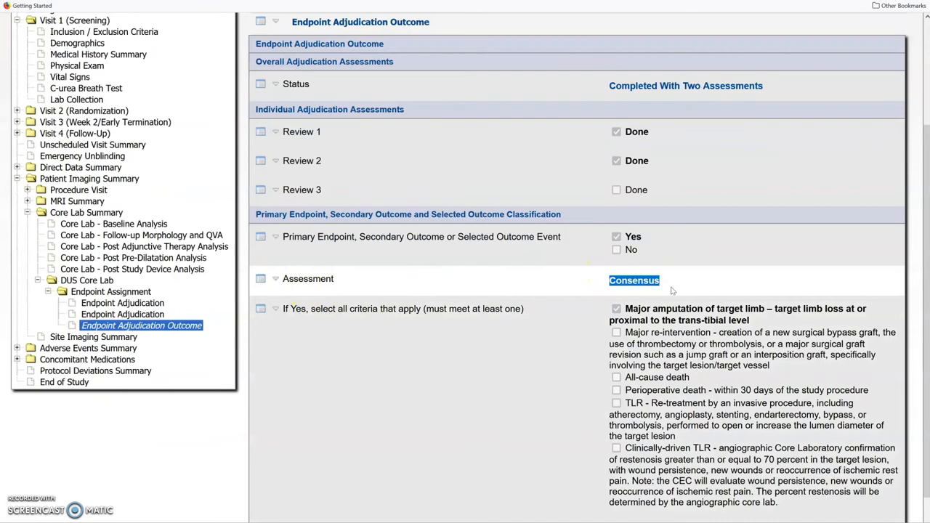
pyautogui.scroll(-3)
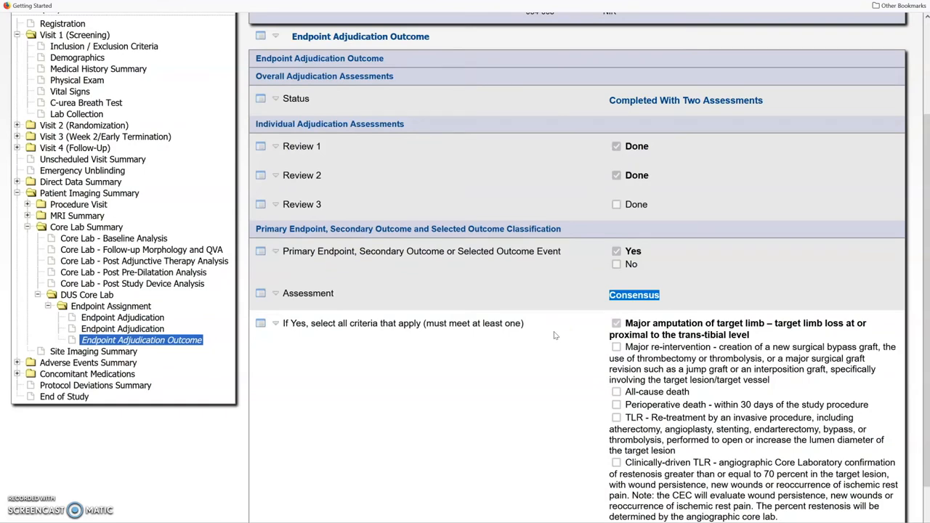
pyautogui.moveTo(517, 286)
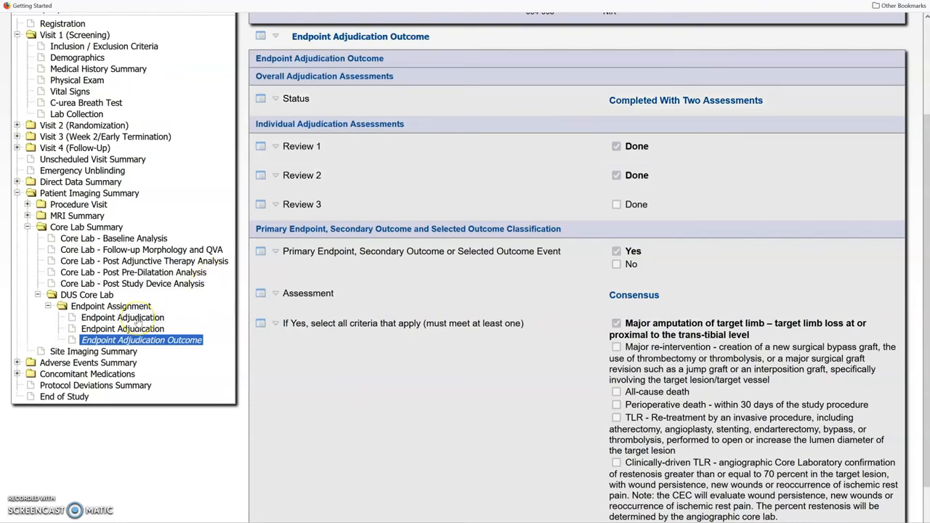
# Step: Open the first Endpoint Adjudication review and switch to the Adjudicator role
pyautogui.click(122, 443)
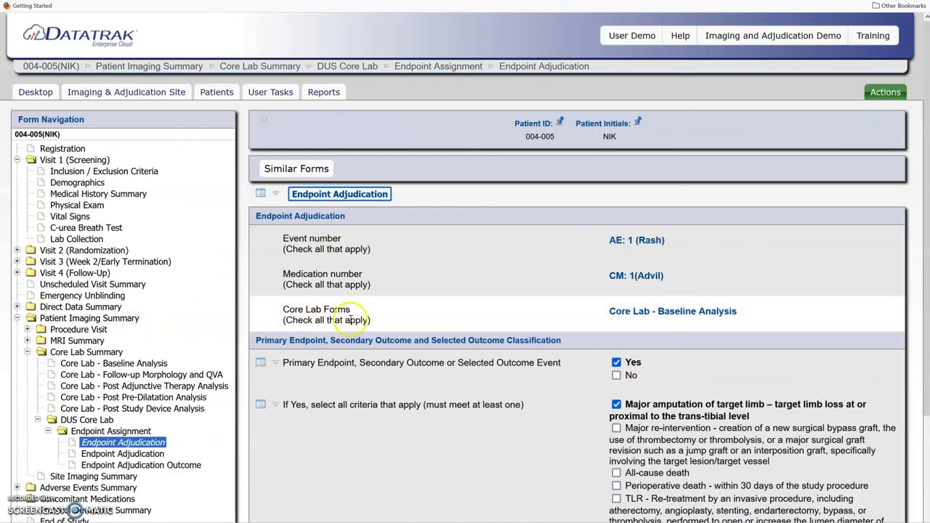
pyautogui.click(884, 92)
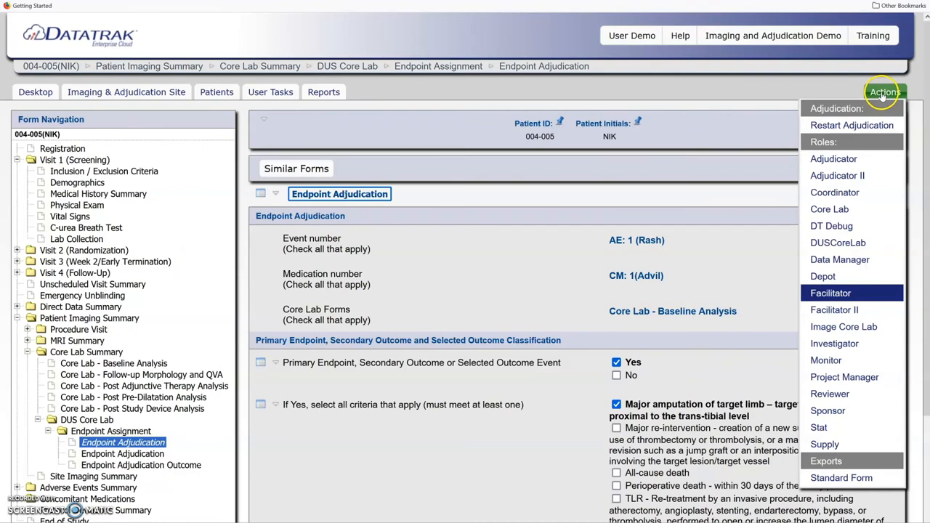
pyautogui.click(847, 160)
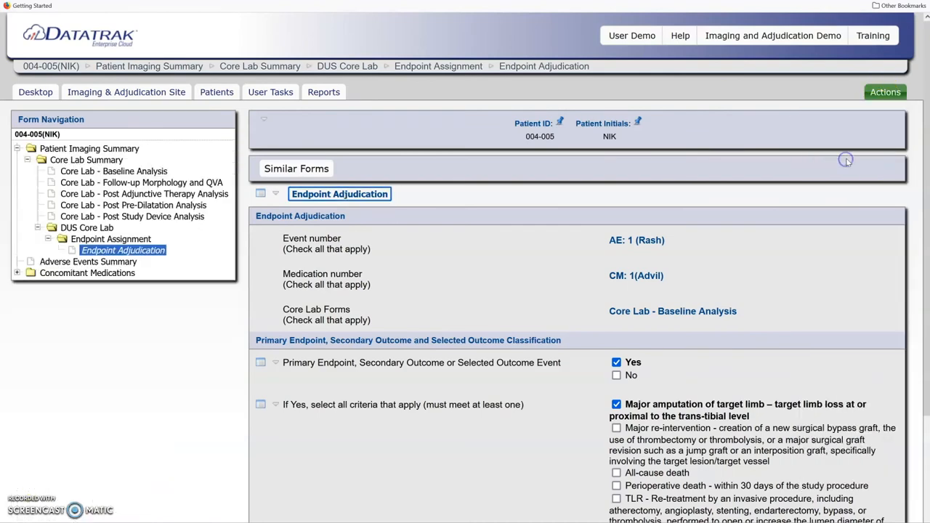
# Step: Mark major re-intervention with change reason 'Demo' and save the form
pyautogui.scroll(-3)
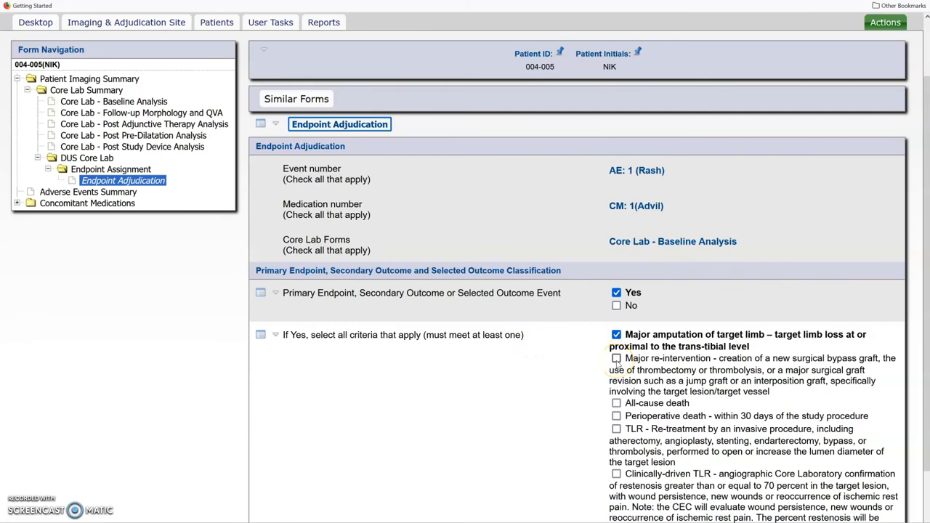
pyautogui.click(616, 359)
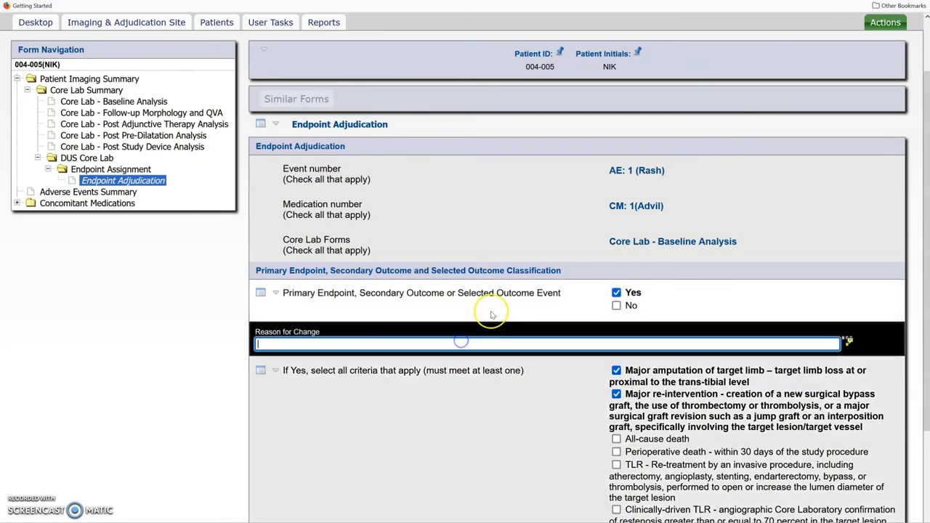
pyautogui.write('Demo')
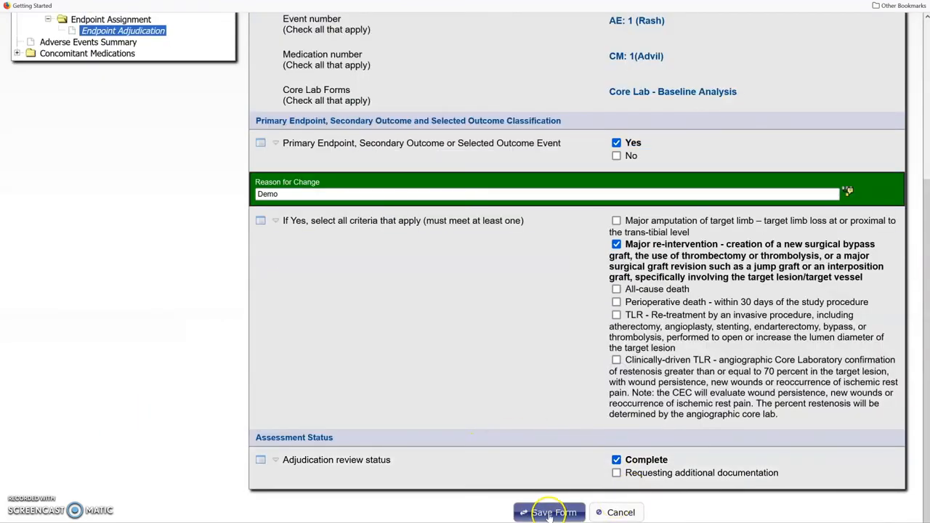
pyautogui.click(549, 512)
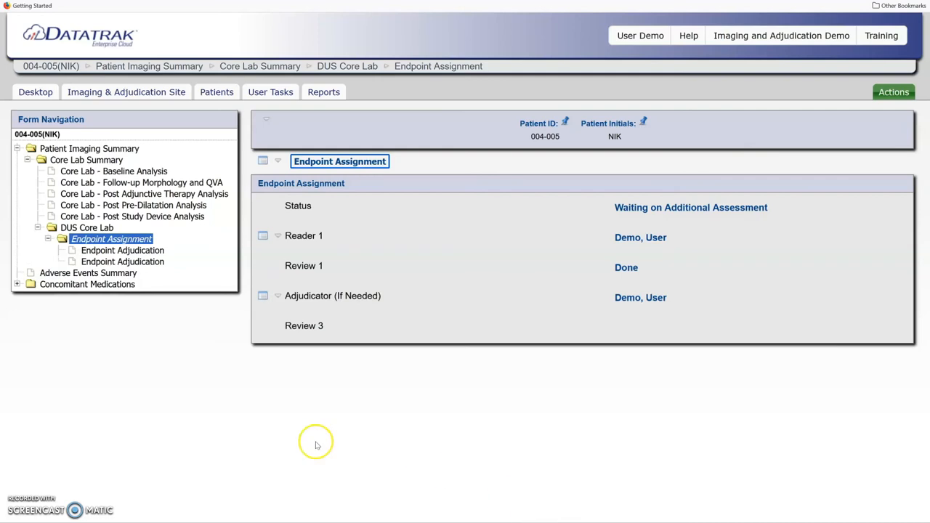
# Step: Switch role and expand Endpoint Assignment to view the outcome with Reviews 1 and 2 done
pyautogui.click(894, 92)
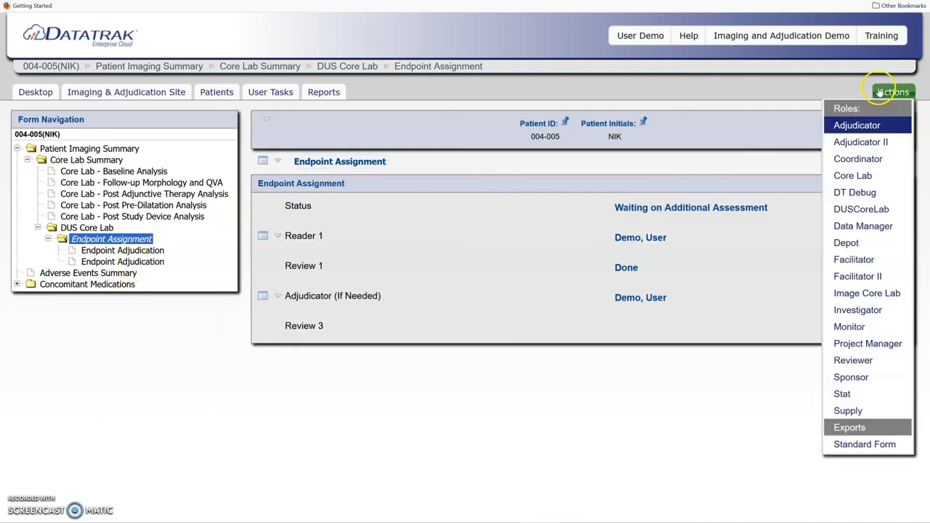
pyautogui.moveTo(854, 260)
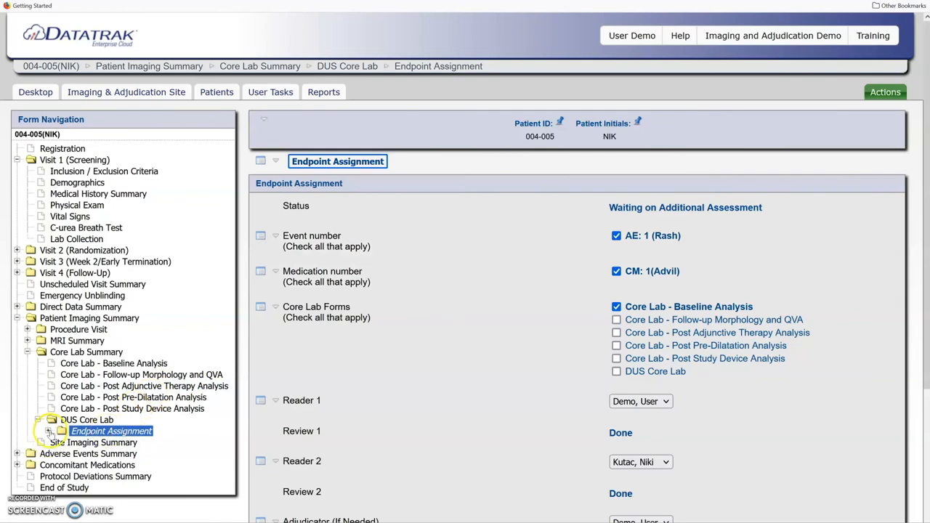
pyautogui.click(48, 418)
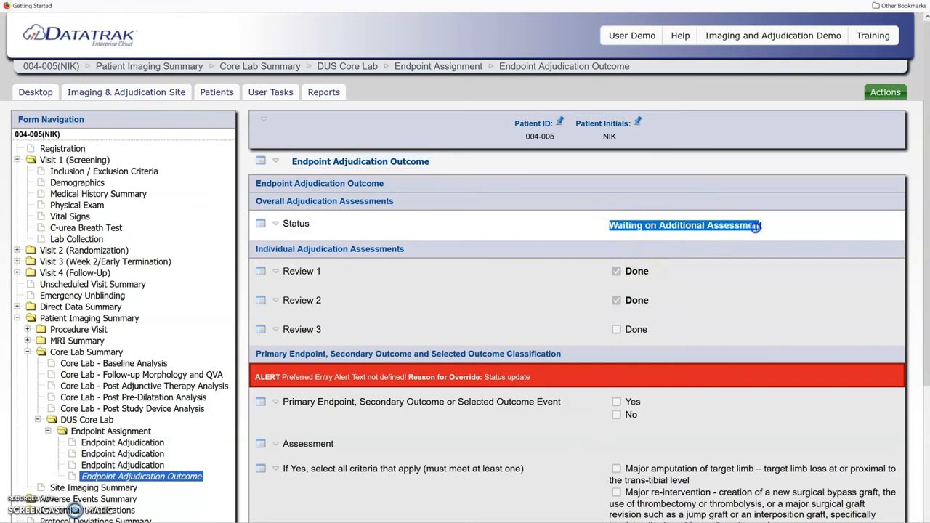
pyautogui.scroll(-3)
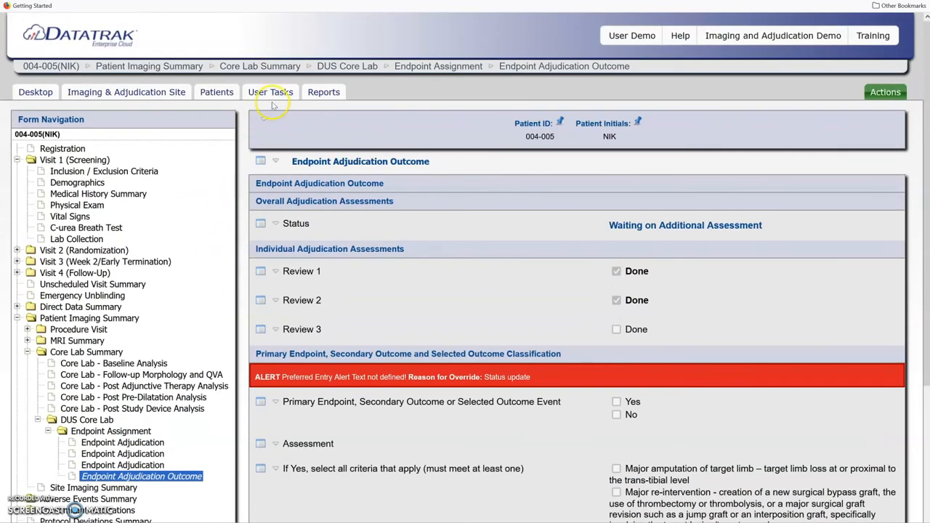
# Step: Follow the open 004-005 adjudication task from User Tasks to its Endpoint Assignment
pyautogui.click(270, 91)
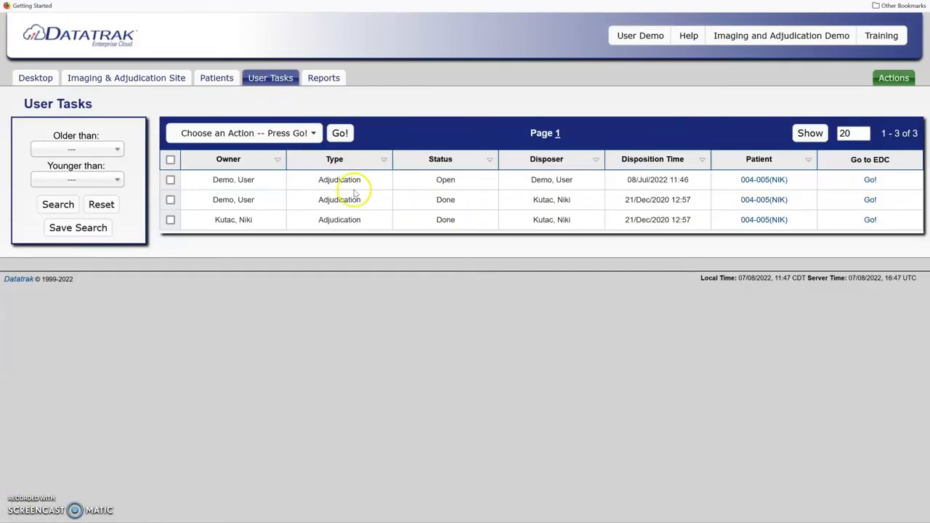
pyautogui.click(339, 180)
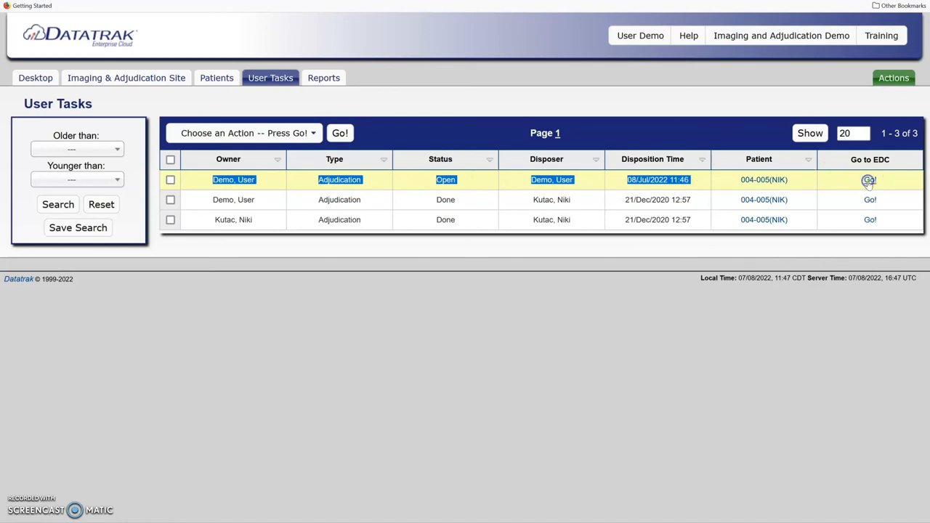
pyautogui.click(870, 180)
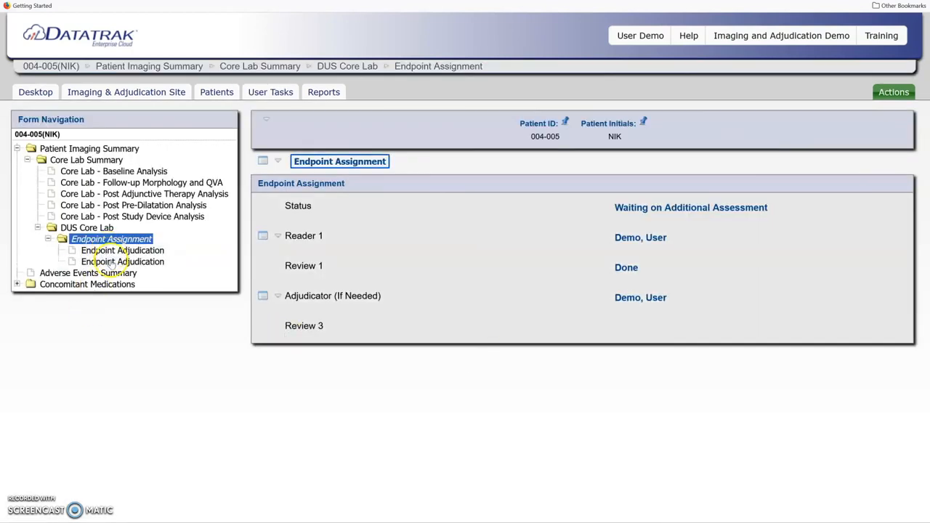
# Step: In the second Endpoint Adjudication form, record Yes, major amputation and Complete, then save
pyautogui.click(122, 261)
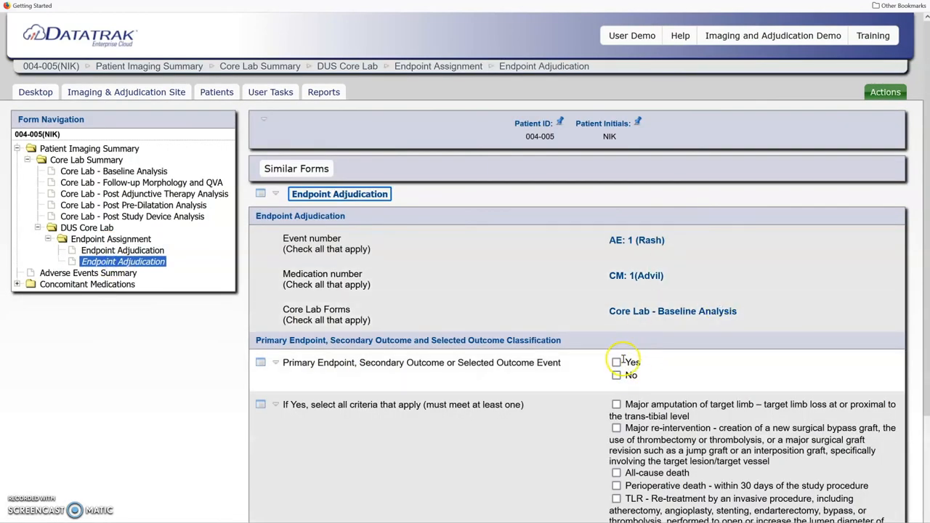
pyautogui.click(617, 361)
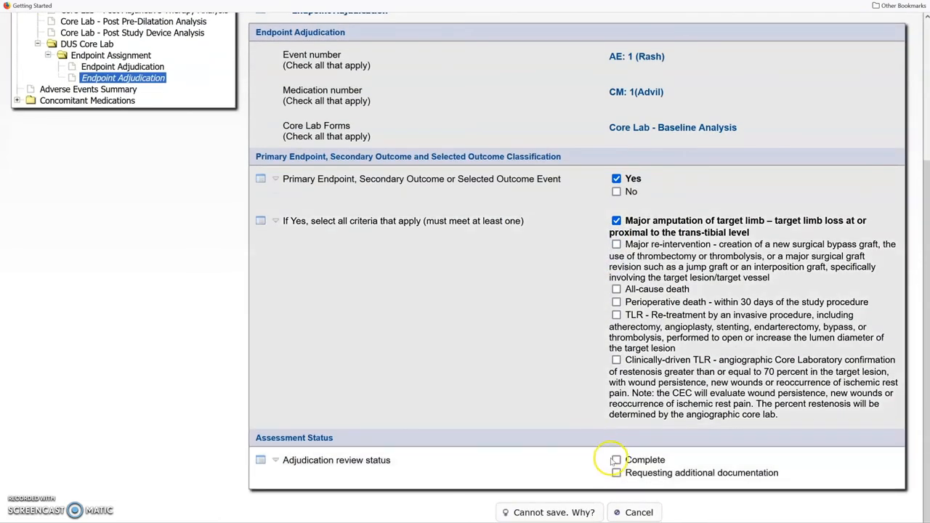
pyautogui.click(617, 459)
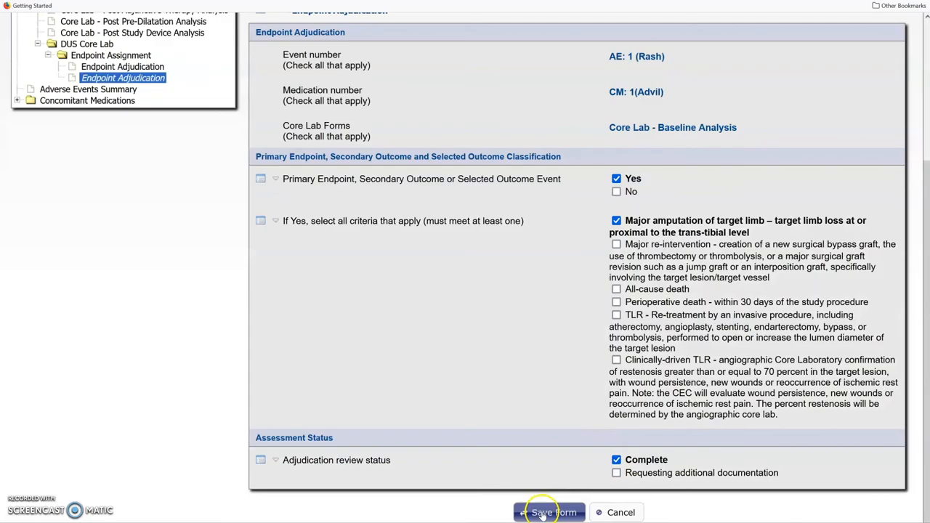
pyautogui.click(549, 512)
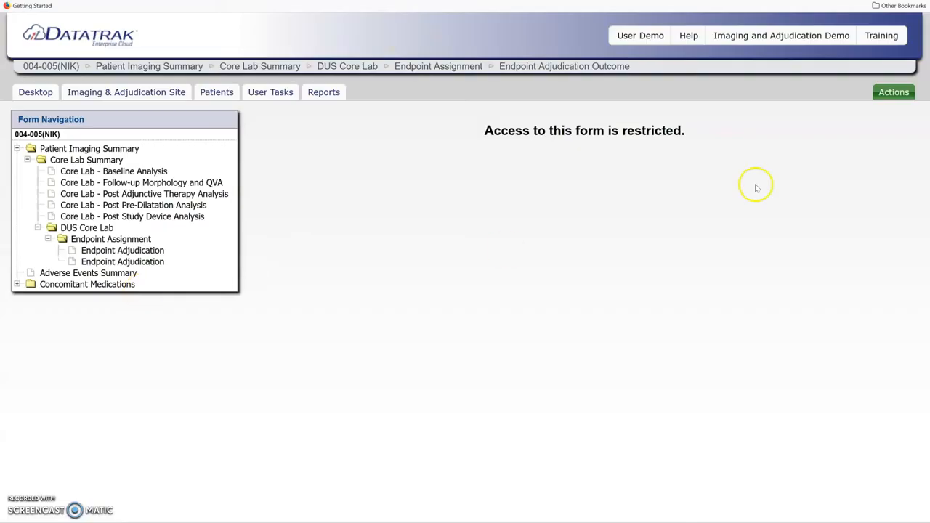
# Step: Switch to the Facilitator role and view the outcome's majority assessment of major amputation
pyautogui.click(894, 92)
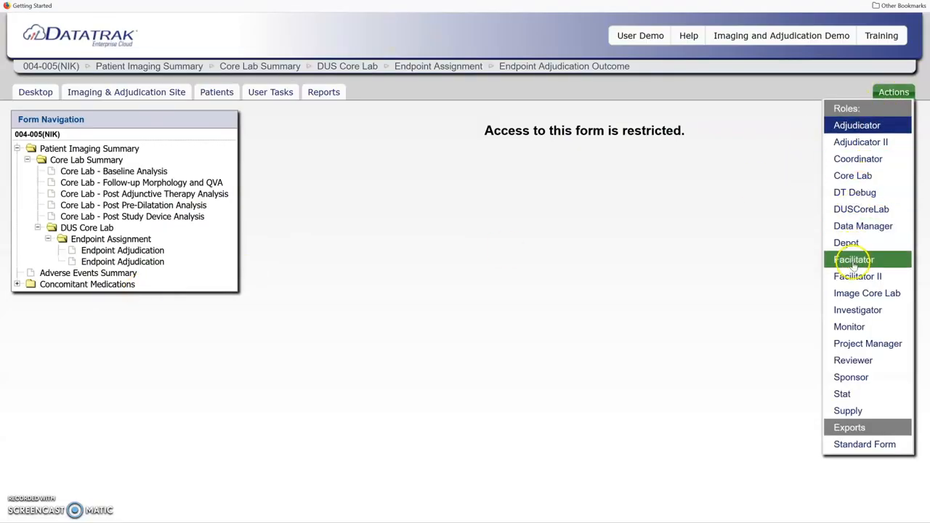
pyautogui.click(854, 260)
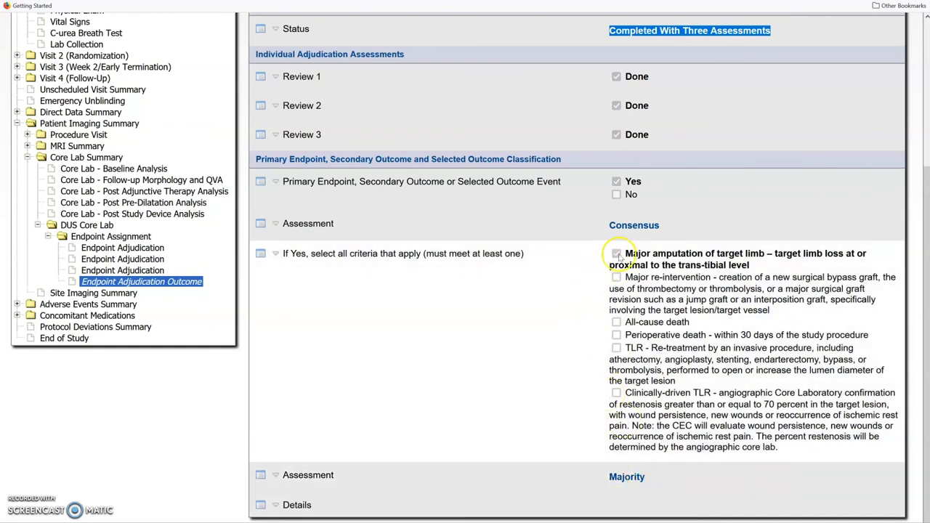
pyautogui.click(617, 254)
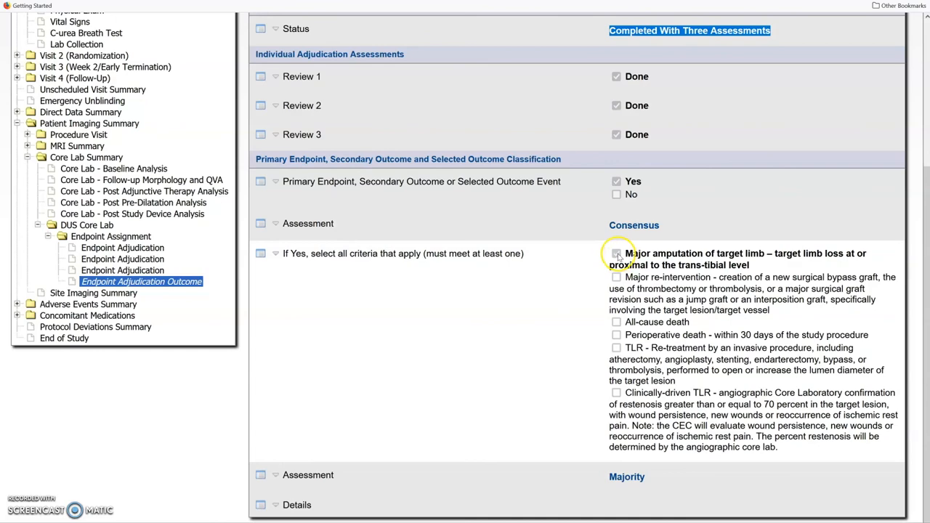